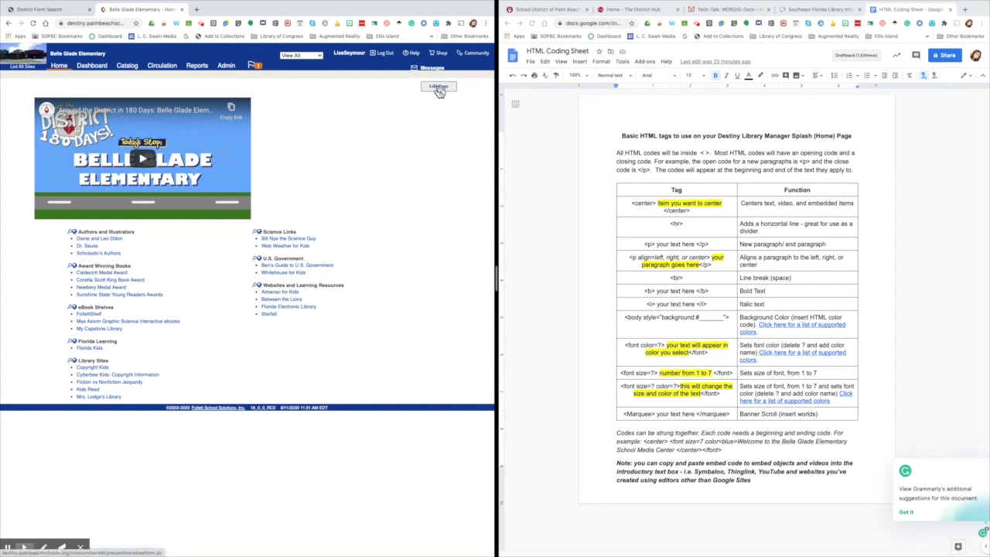
Step: Open the introductory text editor and enter the title 'Welcome to Belle Glade Elementary'
{"action": "left_click", "coordinate": [437, 86]}
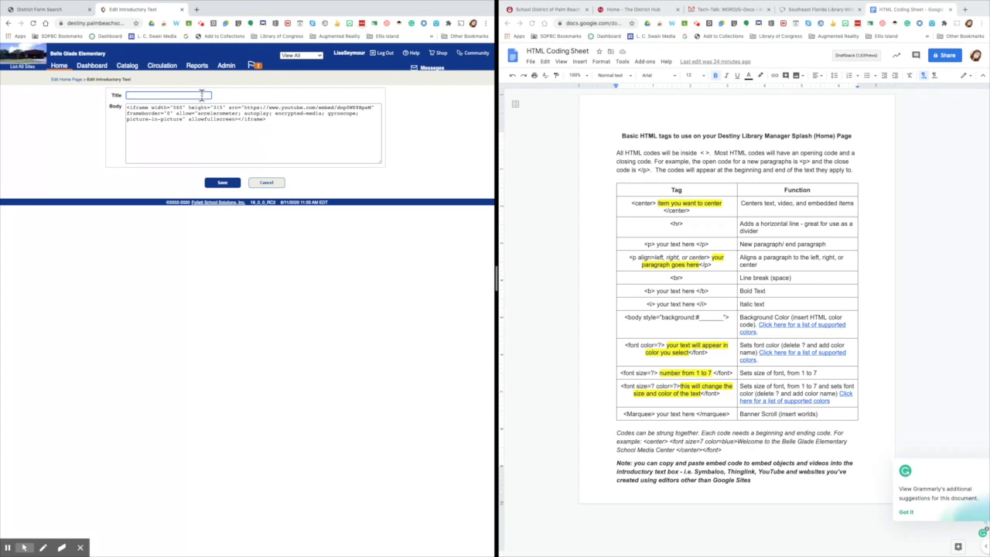
{"action": "left_click", "coordinate": [178, 95]}
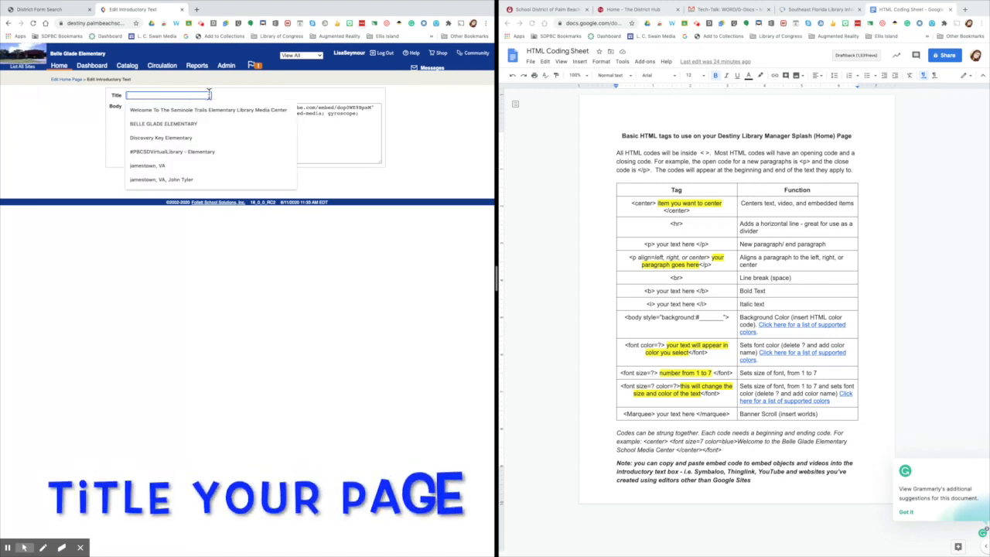
{"action": "type", "text": "Welcome"}
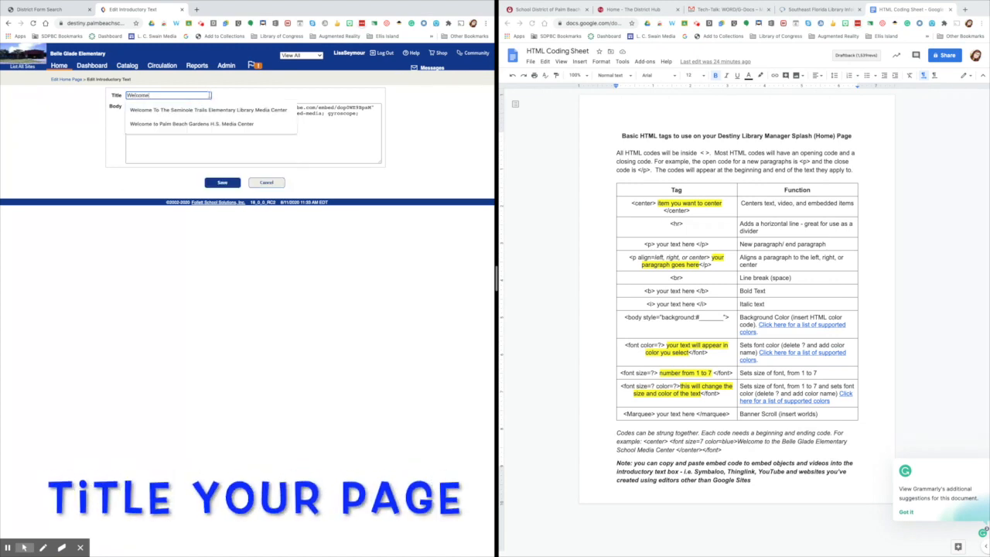
{"action": "type", "text": "Welcome to Belle Glad"}
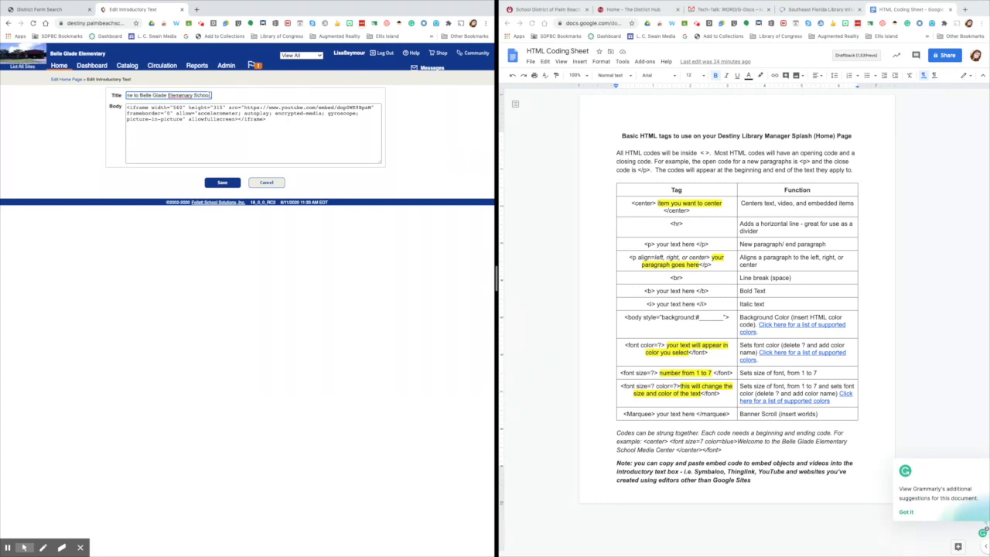
{"action": "right_click", "coordinate": [191, 94]}
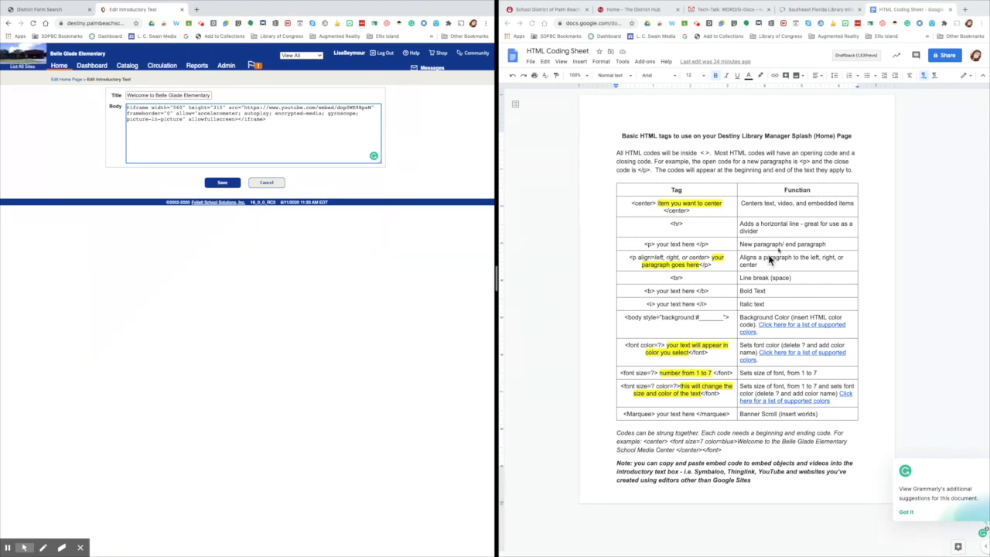
{"action": "mouse_move", "coordinate": [698, 325]}
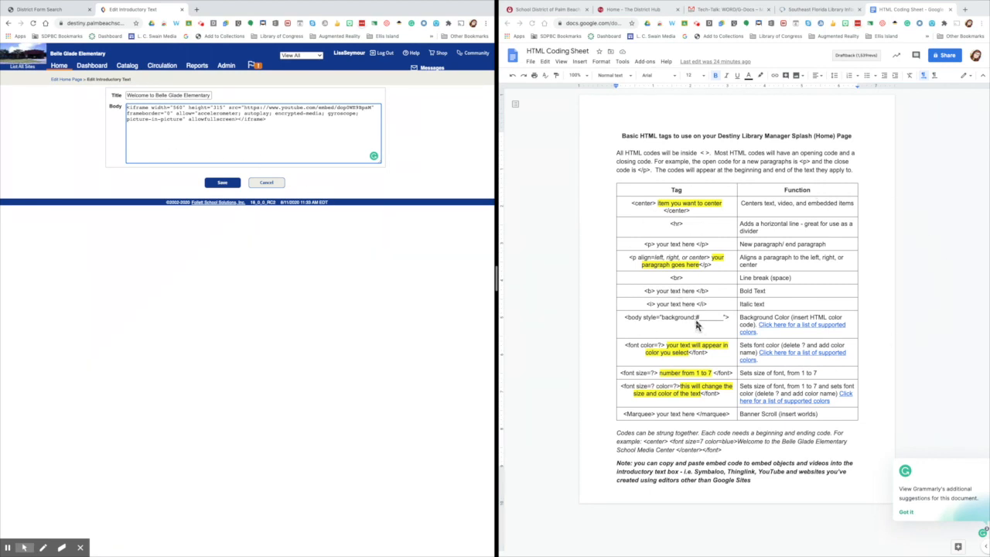
Step: Wrap the embedded YouTube iframe code in <center> tags and save the introductory text
{"action": "left_click", "coordinate": [124, 136]}
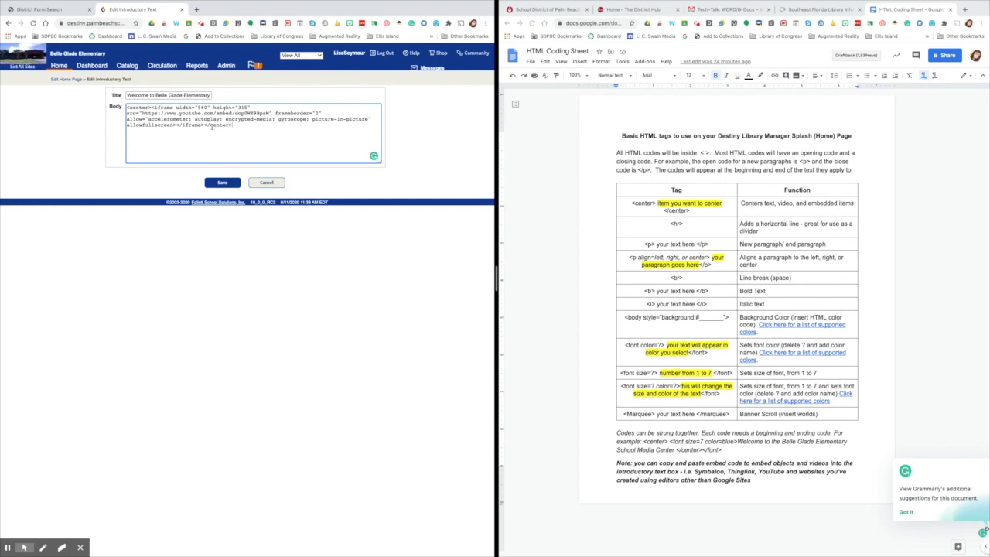
{"action": "left_click", "coordinate": [222, 183]}
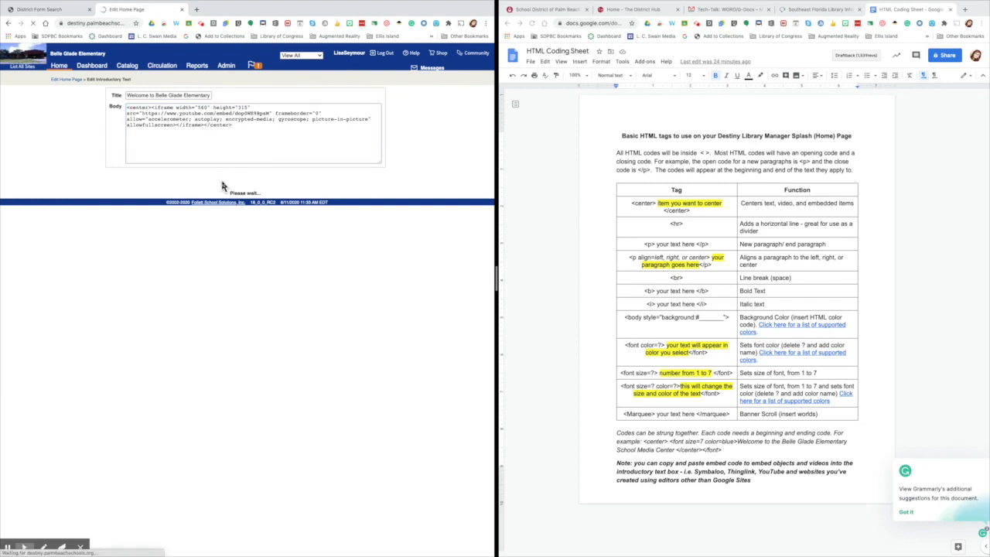
{"action": "left_click", "coordinate": [61, 65]}
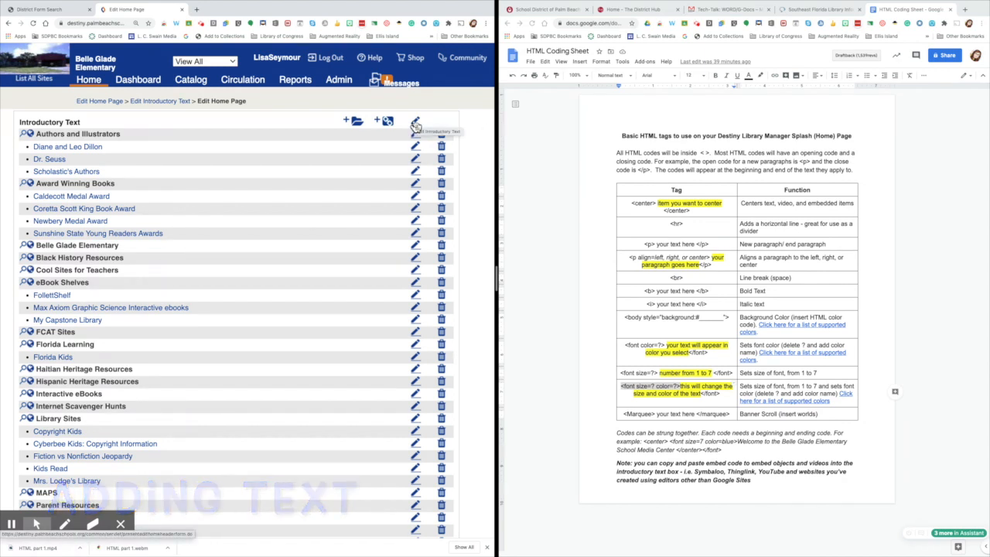
Step: Reopen the introductory text and paste the <font size=? color=?> tag from the Google Doc
{"action": "left_click", "coordinate": [409, 129]}
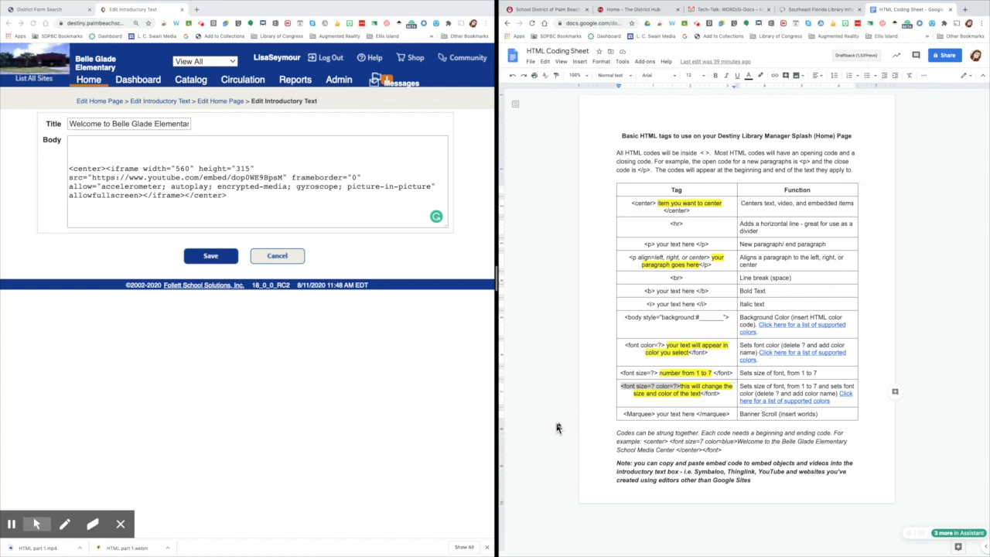
{"action": "mouse_move", "coordinate": [577, 419]}
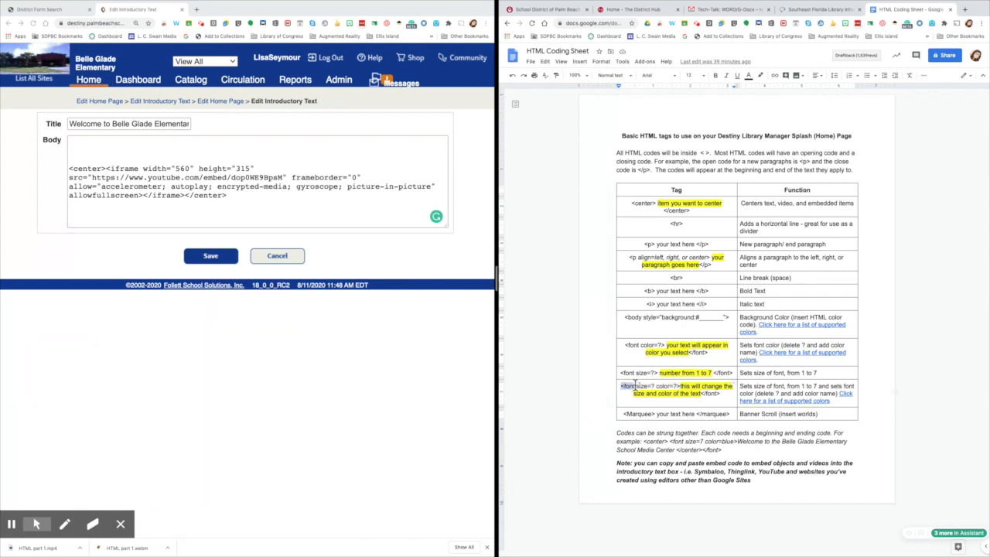
{"action": "right_click", "coordinate": [634, 390]}
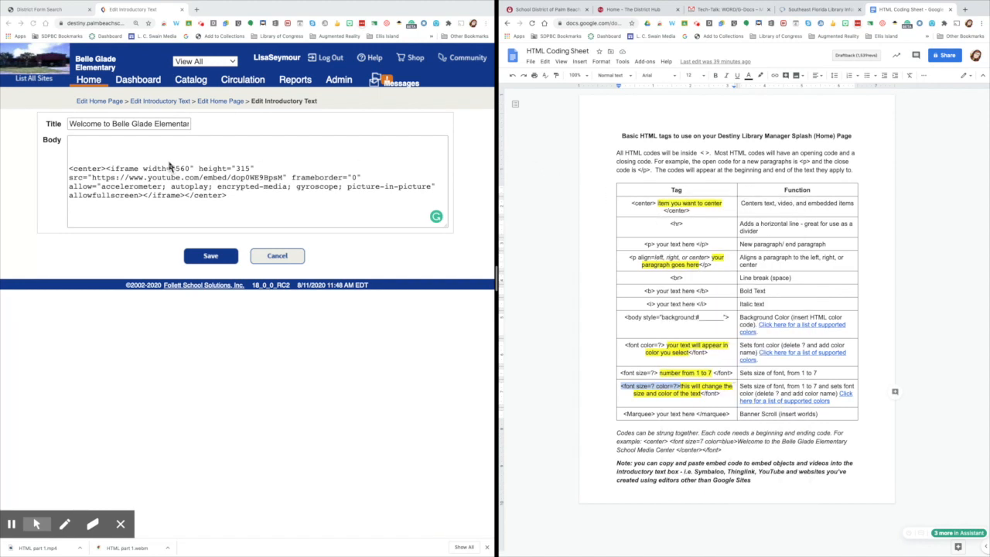
{"action": "right_click", "coordinate": [170, 168]}
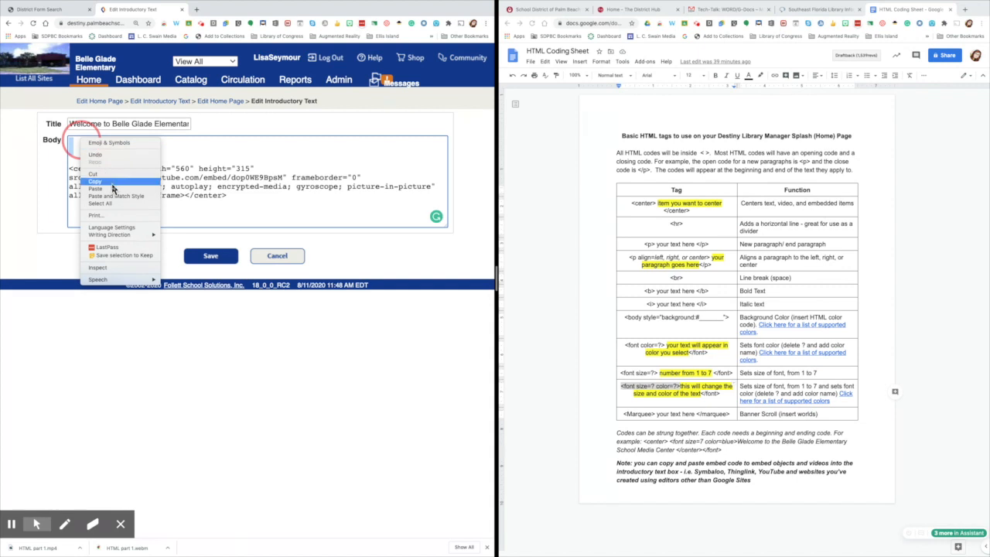
{"action": "left_click", "coordinate": [110, 189]}
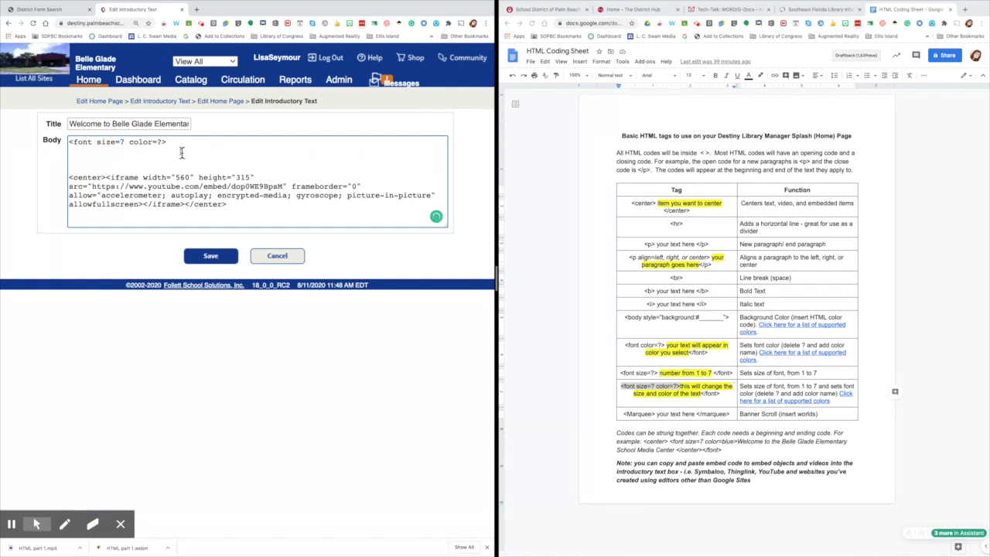
Step: Set the font colour to Blue, type 'Welcome to the Belle Glade Elementary School Media Center', and save
{"action": "double_click", "coordinate": [159, 141]}
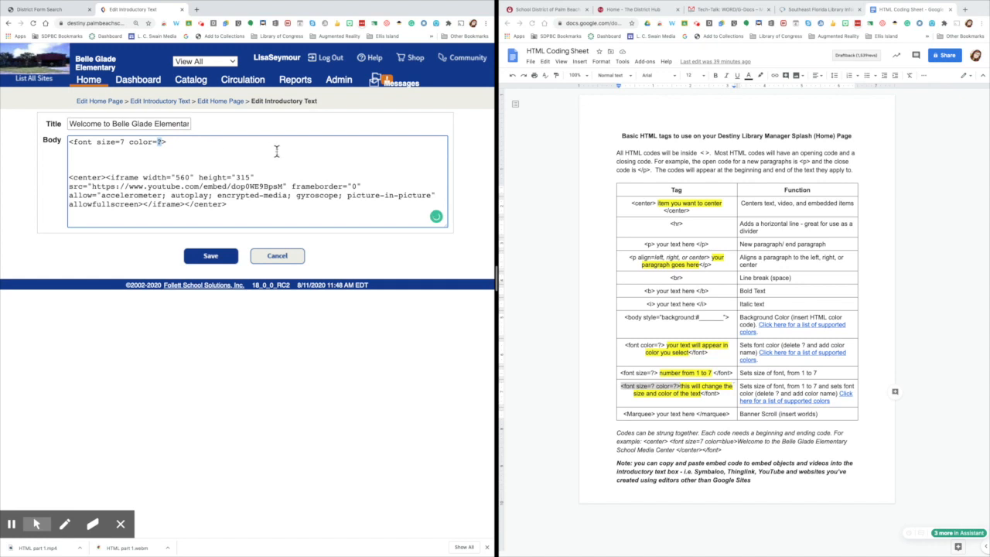
{"action": "type", "text": "Blue"}
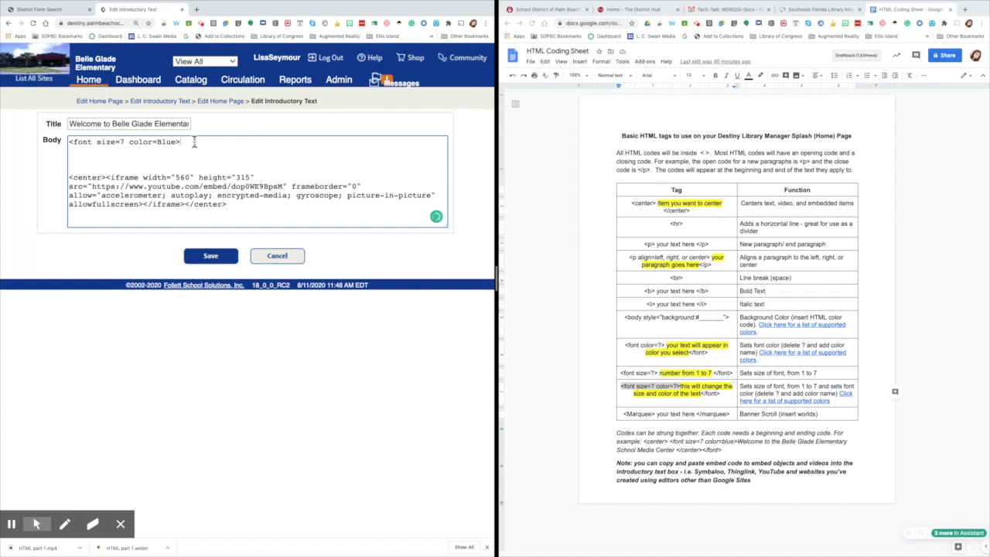
{"action": "type", "text": "Welcome to"}
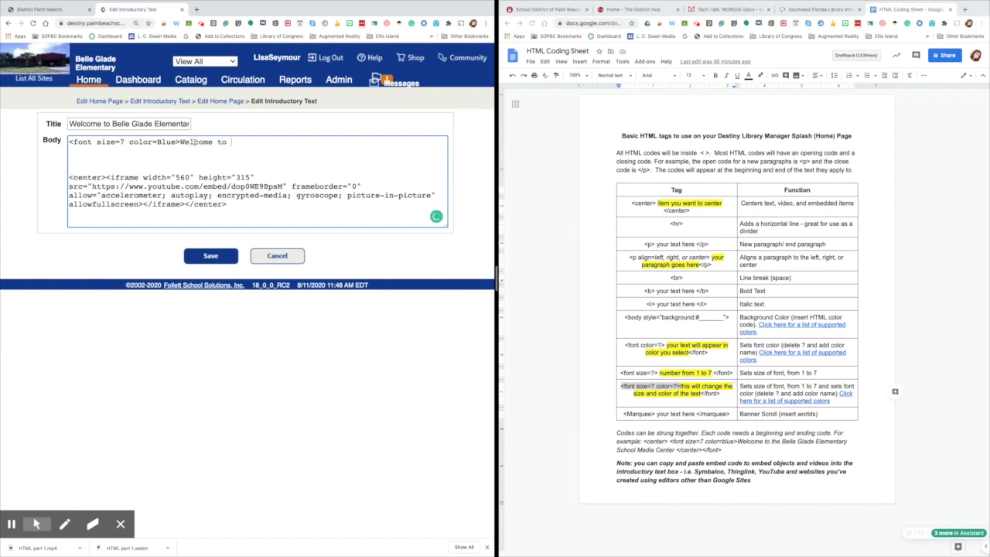
{"action": "type", "text": "the Belle Glade Elee"}
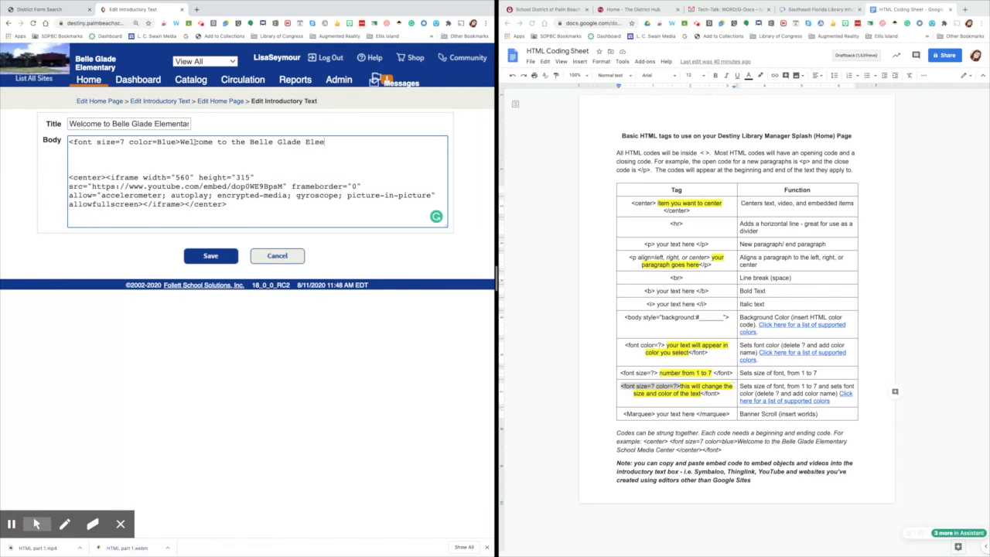
{"action": "type", "text": "mentary"}
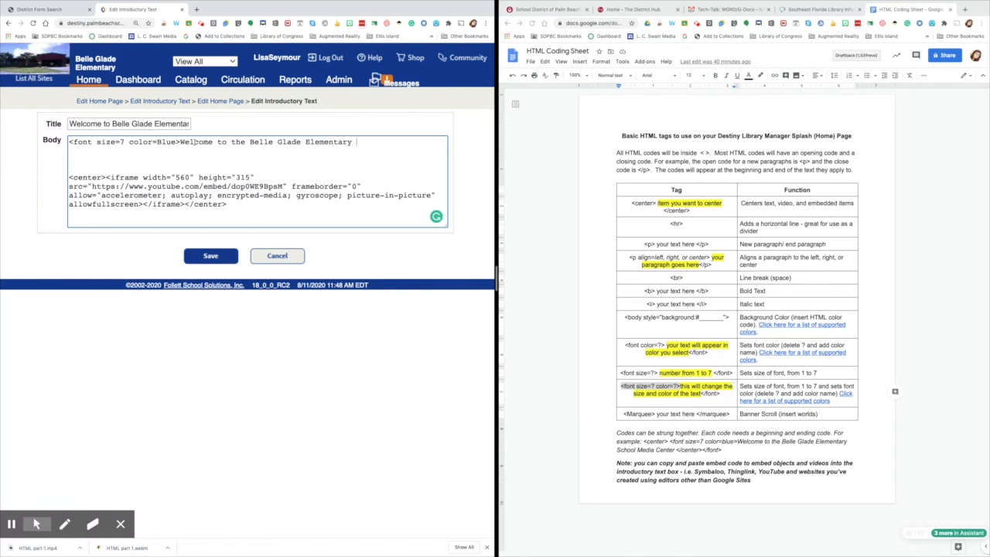
{"action": "type", "text": "School Media"}
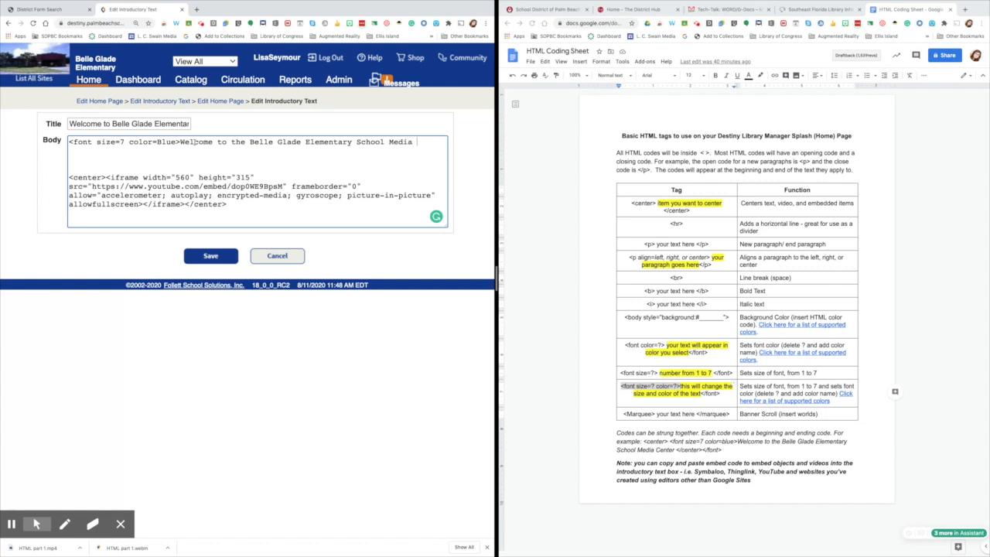
{"action": "type", "text": "Center</font>"}
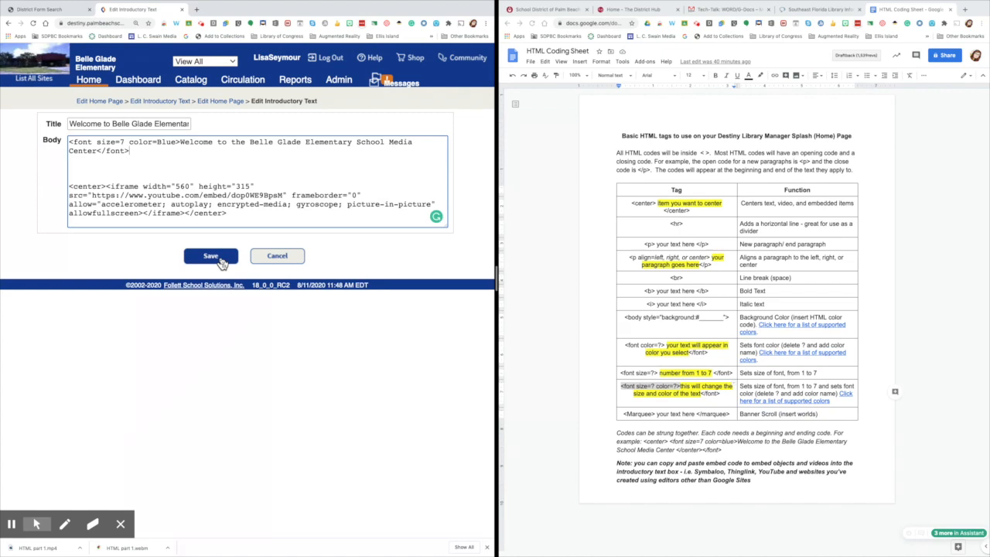
{"action": "left_click", "coordinate": [211, 256]}
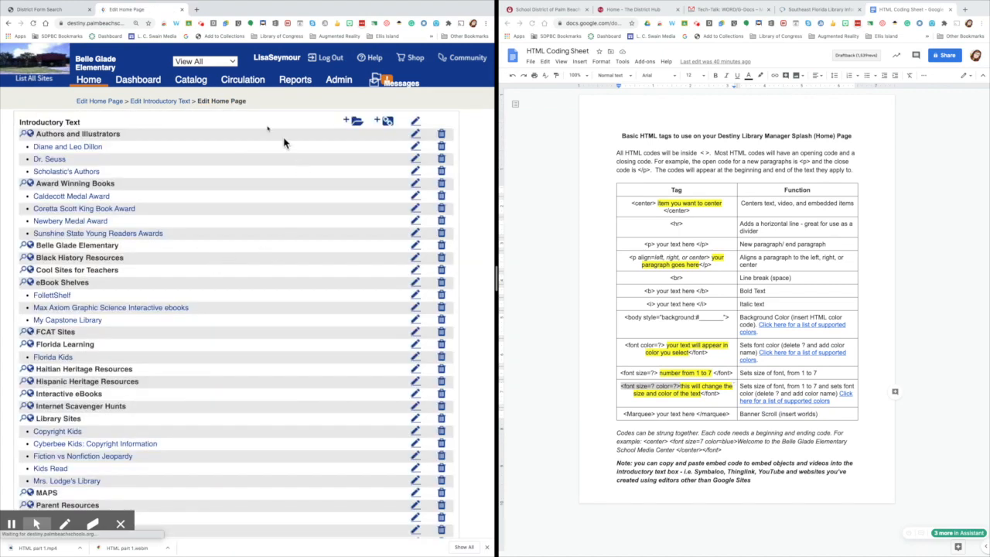
{"action": "left_click", "coordinate": [94, 80]}
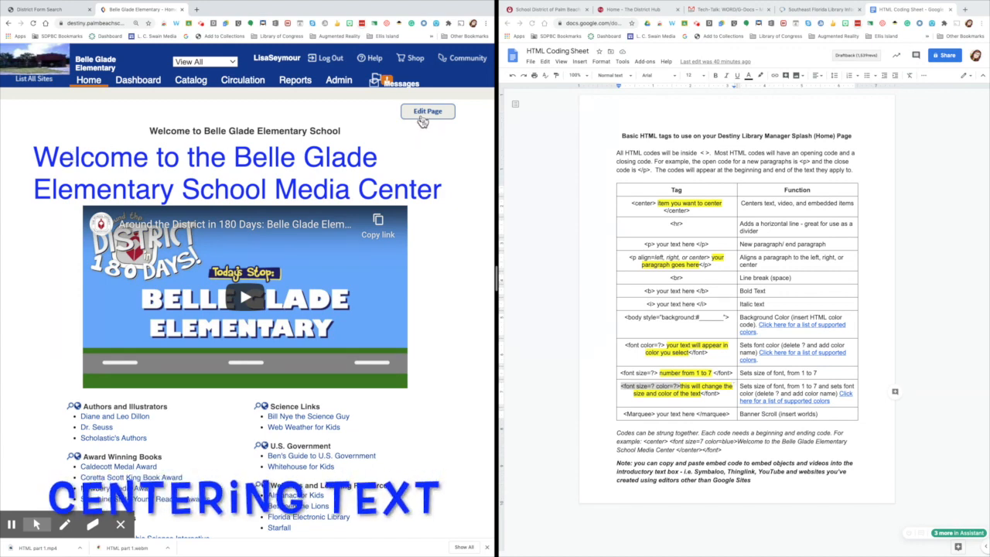
Step: Reopen the introductory text and wrap the blue heading's font tag in center tags
{"action": "left_click", "coordinate": [428, 111]}
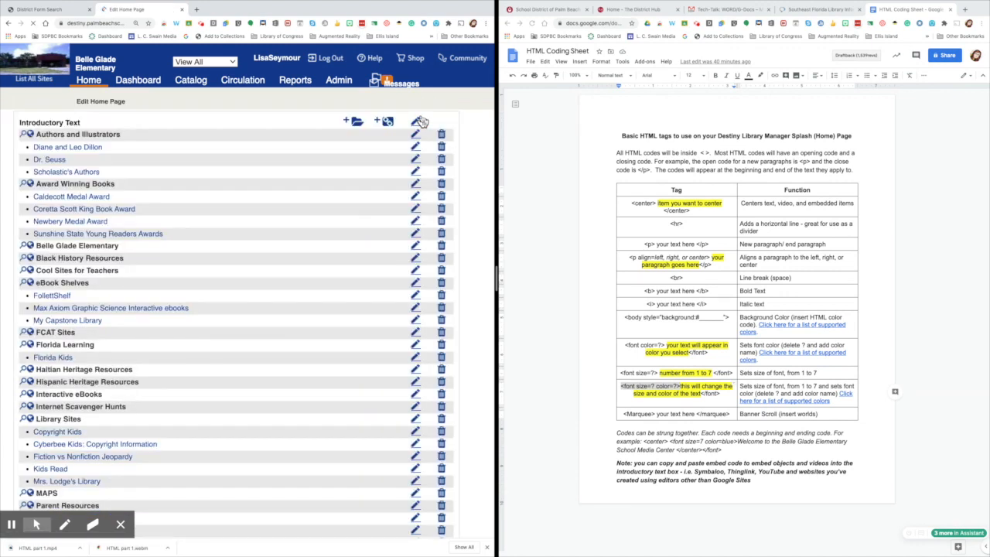
{"action": "left_click", "coordinate": [414, 134]}
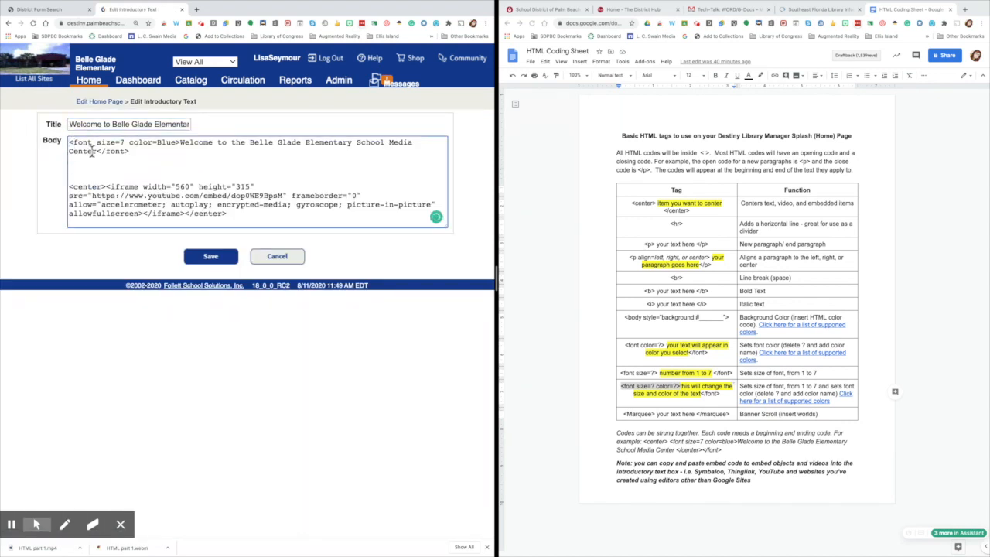
{"action": "type", "text": "<center>"}
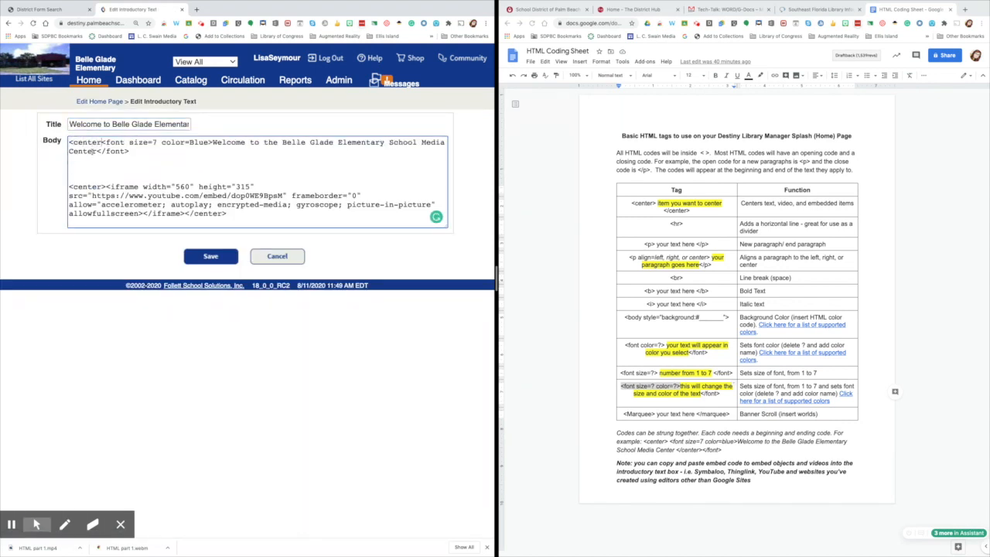
{"action": "left_click", "coordinate": [163, 147]}
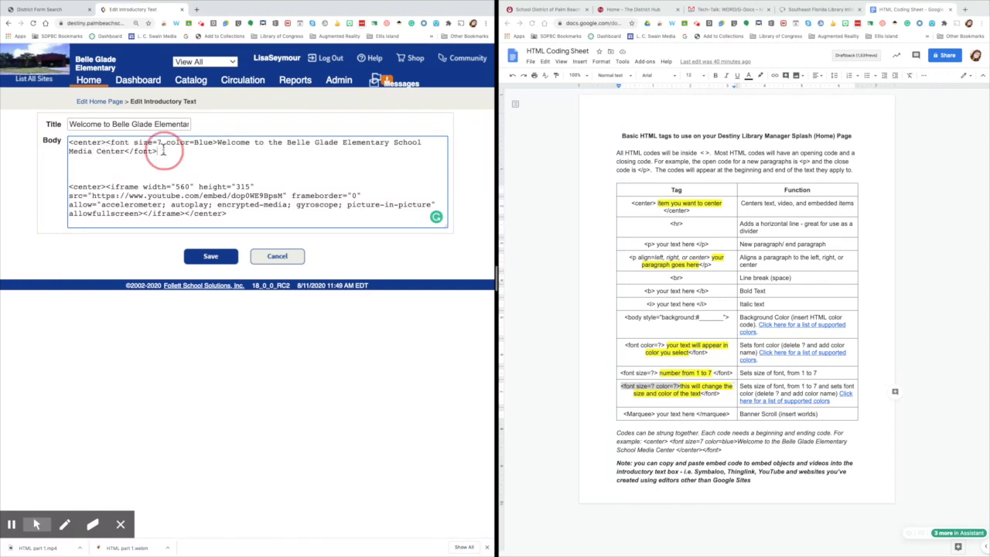
{"action": "type", "text": "<?center>"}
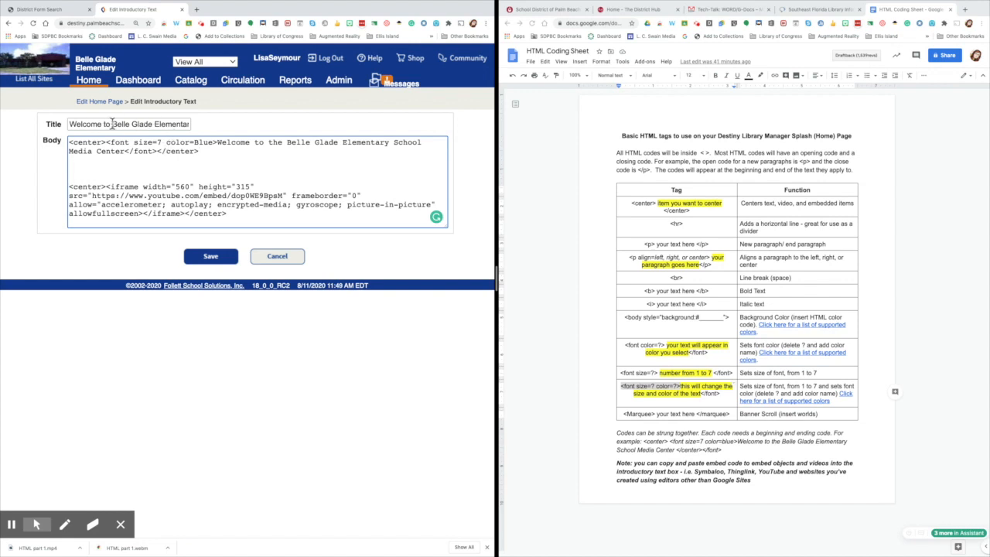
Step: Replace the title with 'Belle Glade Elementary School' and save
{"action": "triple_click", "coordinate": [127, 124]}
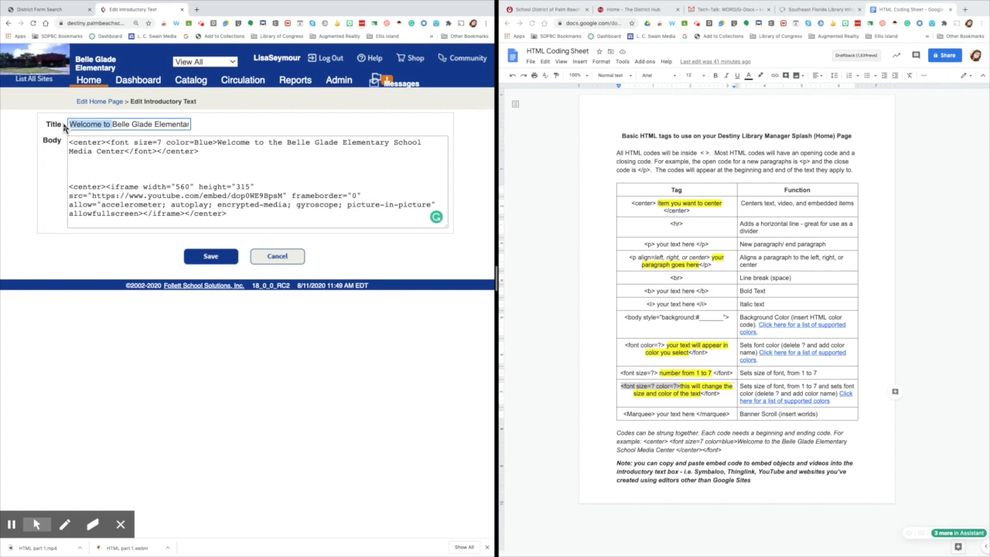
{"action": "type", "text": "Belle Glade Elementary School"}
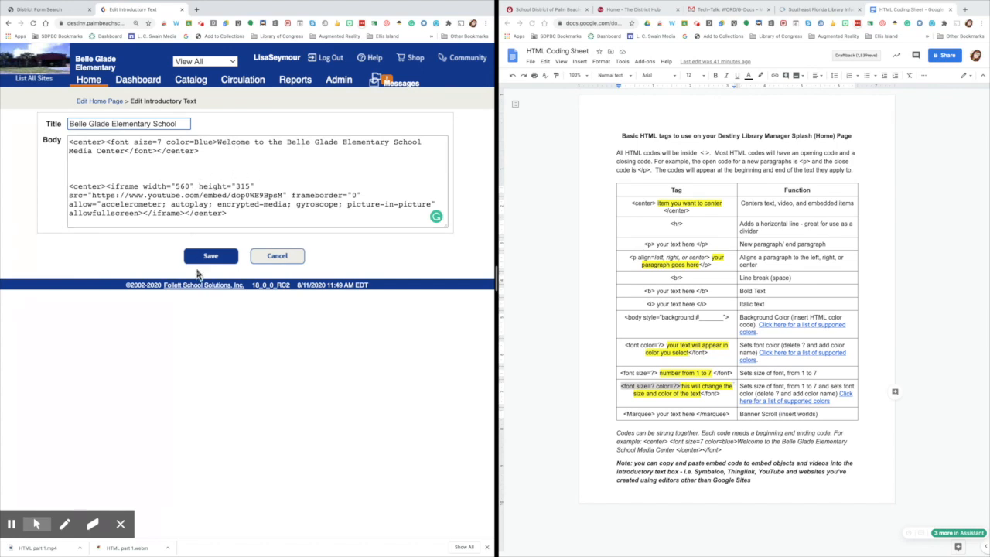
{"action": "left_click", "coordinate": [211, 255]}
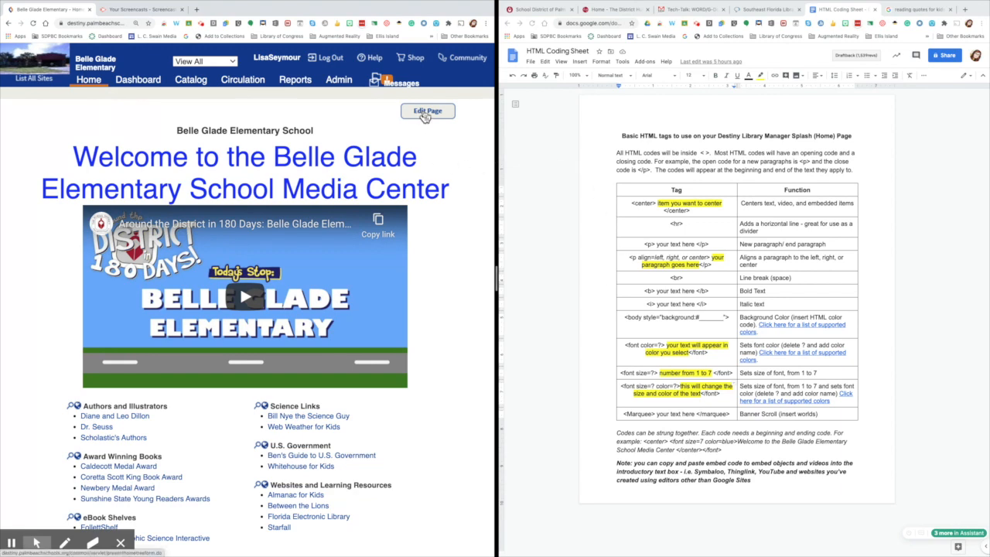
Step: Reopen the introductory text and add a <br> line break after the heading
{"action": "left_click", "coordinate": [427, 111]}
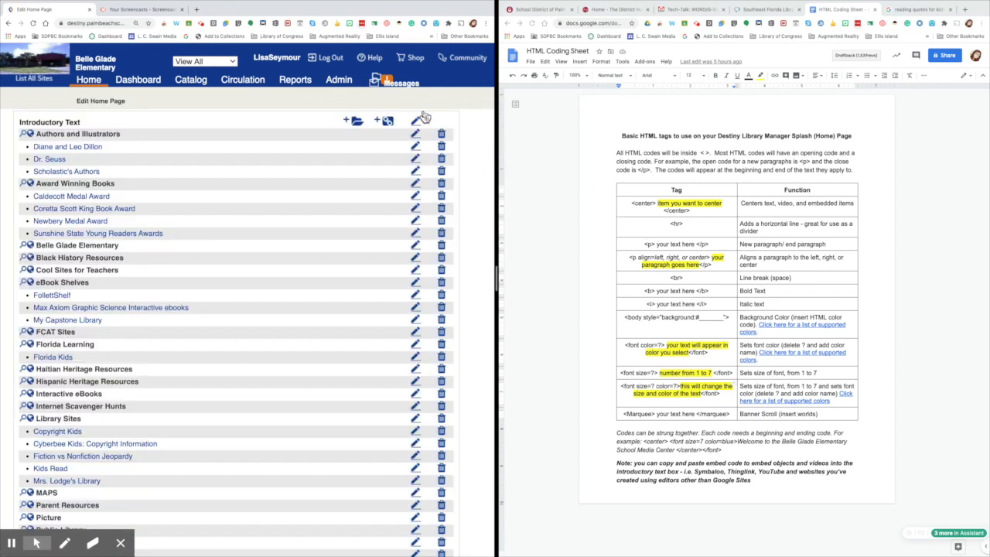
{"action": "left_click", "coordinate": [415, 134]}
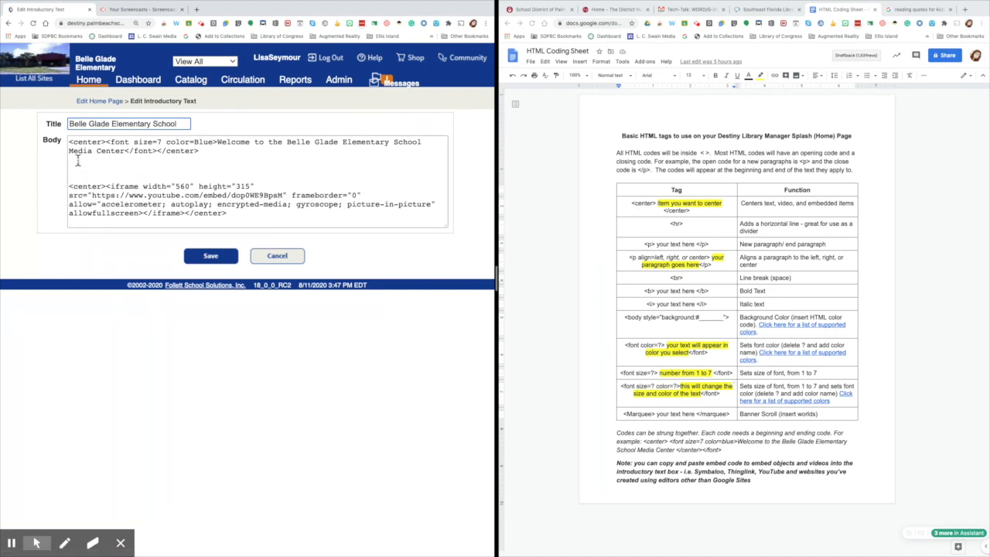
{"action": "type", "text": "<"}
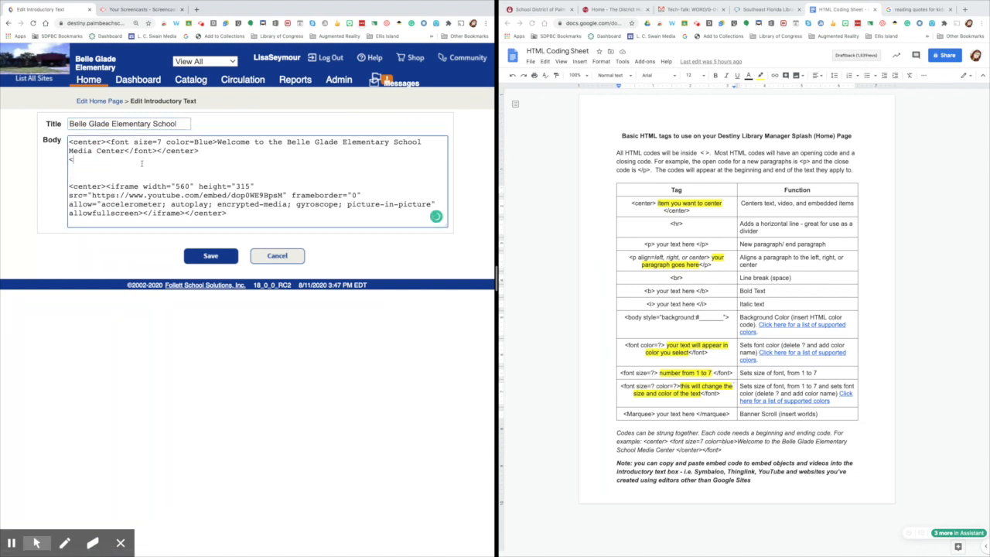
{"action": "type", "text": "br>"}
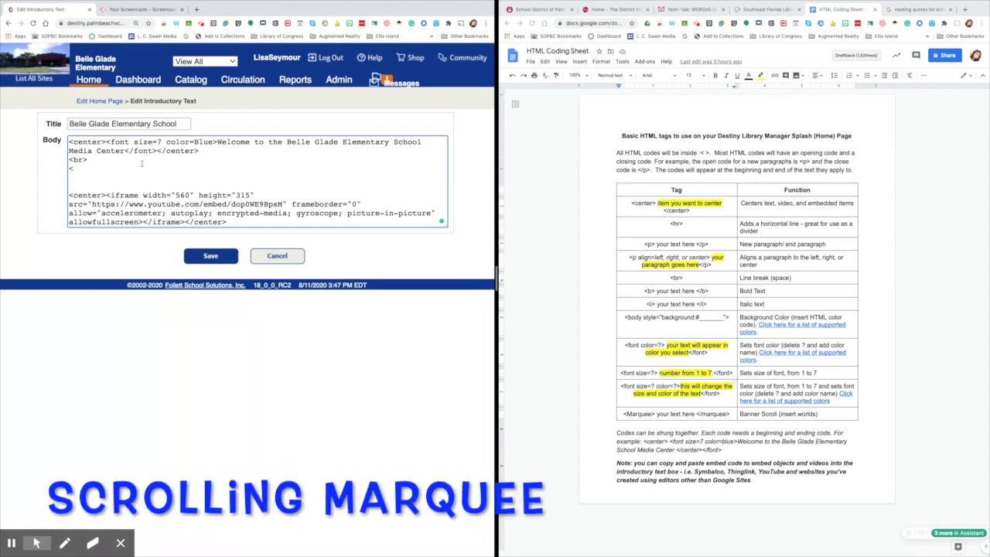
Step: Insert the marquee 'Reading is dreaming with your eyes open', another <br>, and an <hr> line
{"action": "type", "text": "marquee> Reading is dr"}
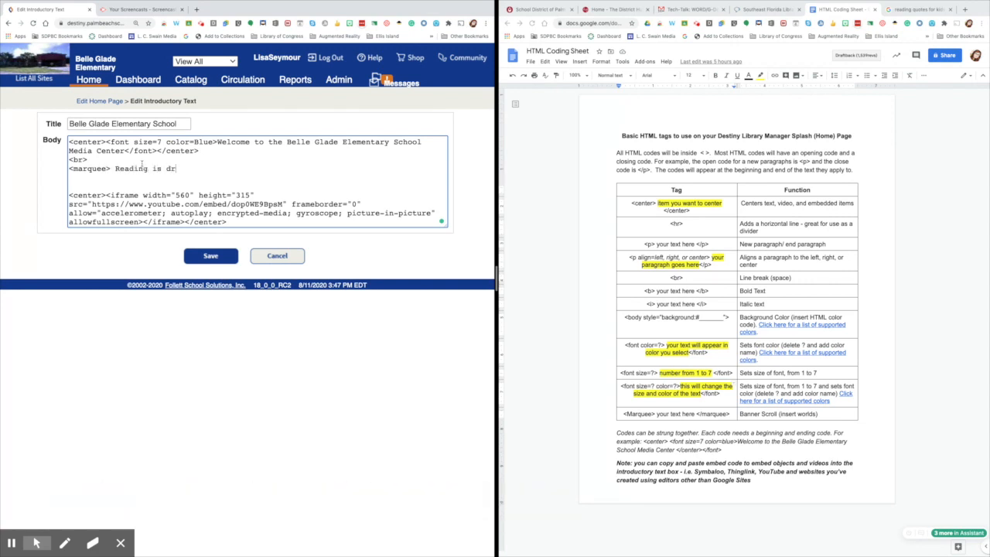
{"action": "type", "text": "eaming with your"}
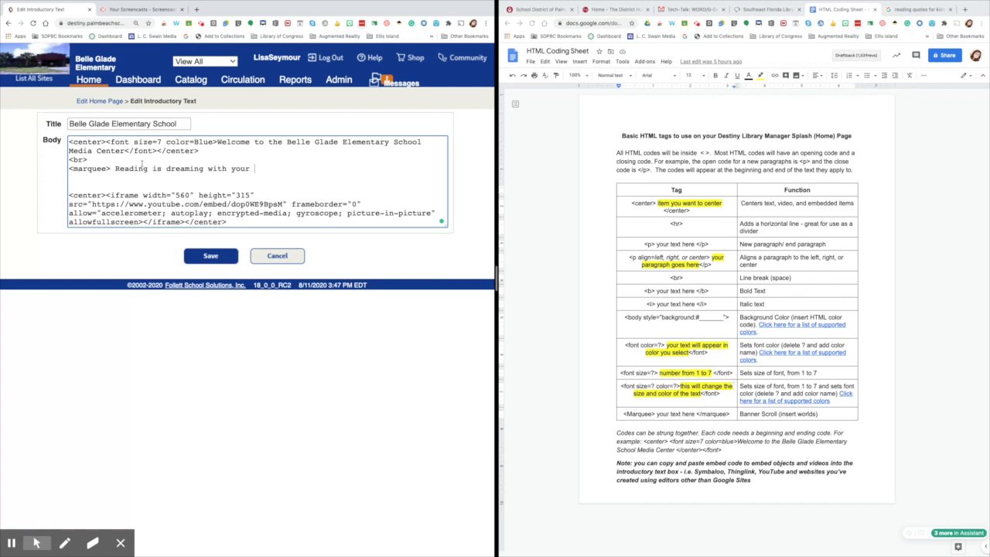
{"action": "type", "text": "eyes open"}
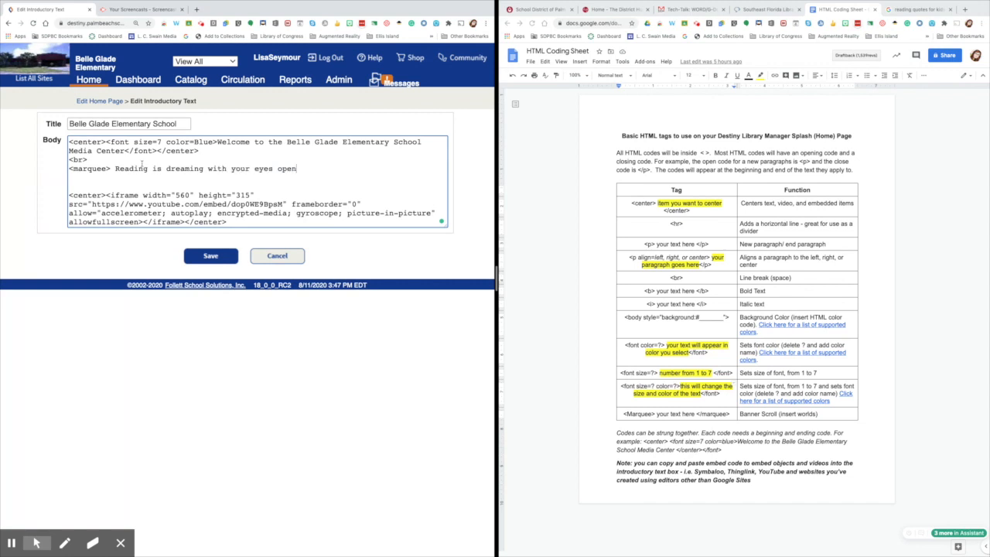
{"action": "type", "text": "</marquee>"}
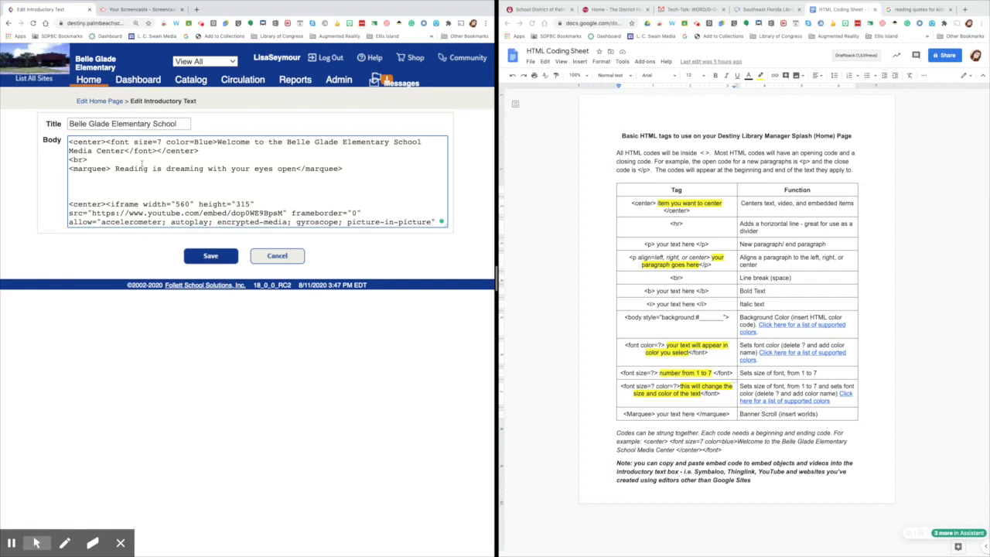
{"action": "type", "text": "<br>"}
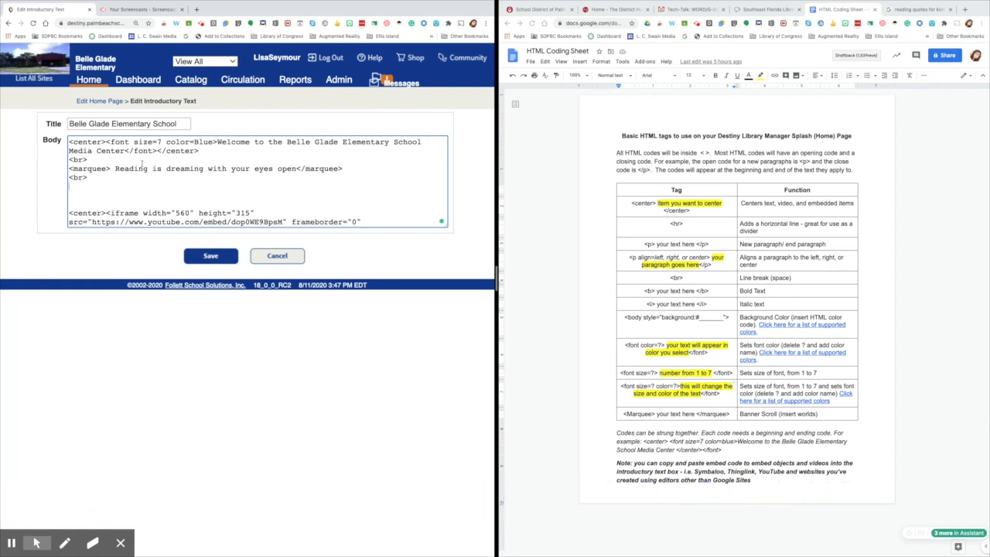
{"action": "type", "text": "<hr>"}
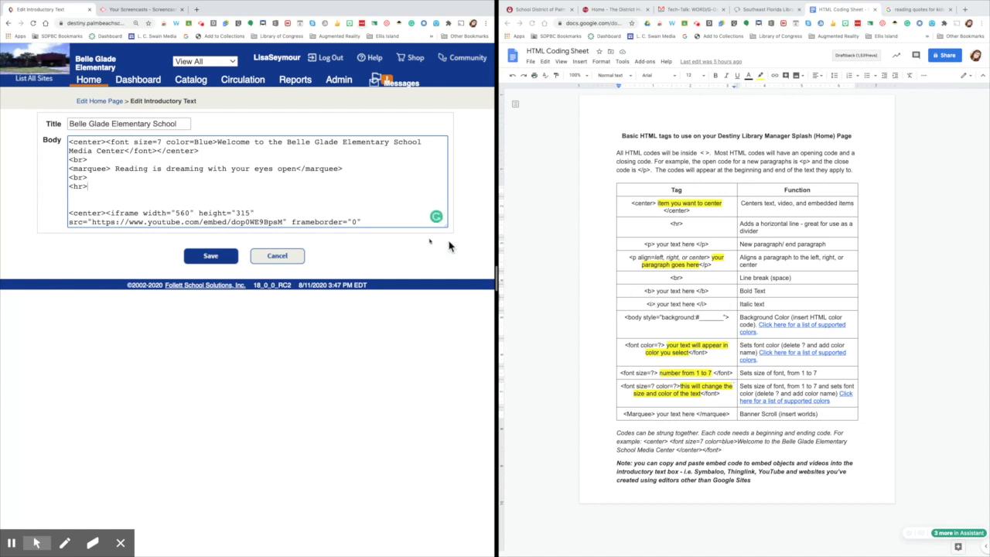
Step: Save the marquee and horizontal line additions and check them on the Home tab
{"action": "left_click", "coordinate": [211, 256]}
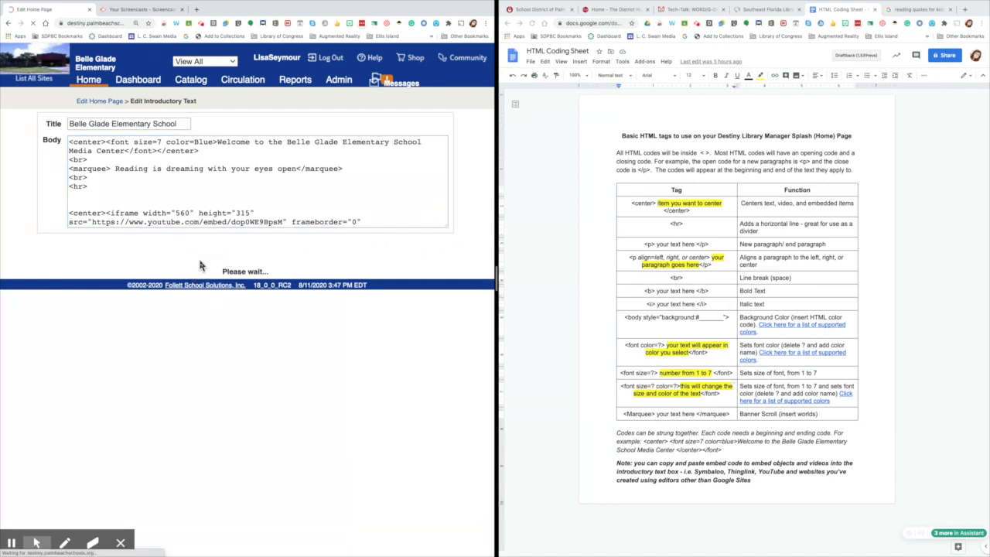
{"action": "left_click", "coordinate": [91, 79]}
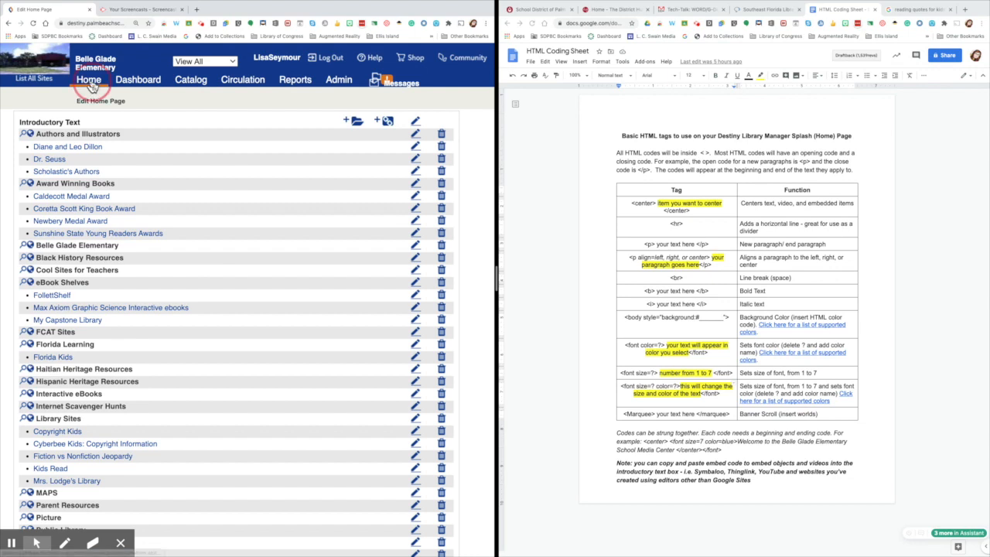
{"action": "left_click", "coordinate": [96, 80]}
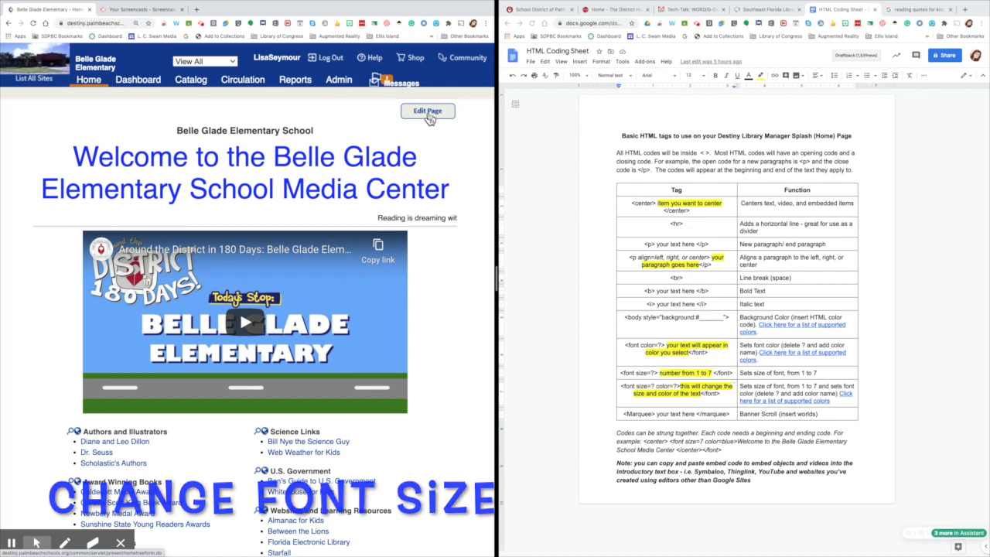
Step: Wrap the scrolling quote in a <font size=5> tag copied from the coding sheet, then save
{"action": "left_click", "coordinate": [428, 110]}
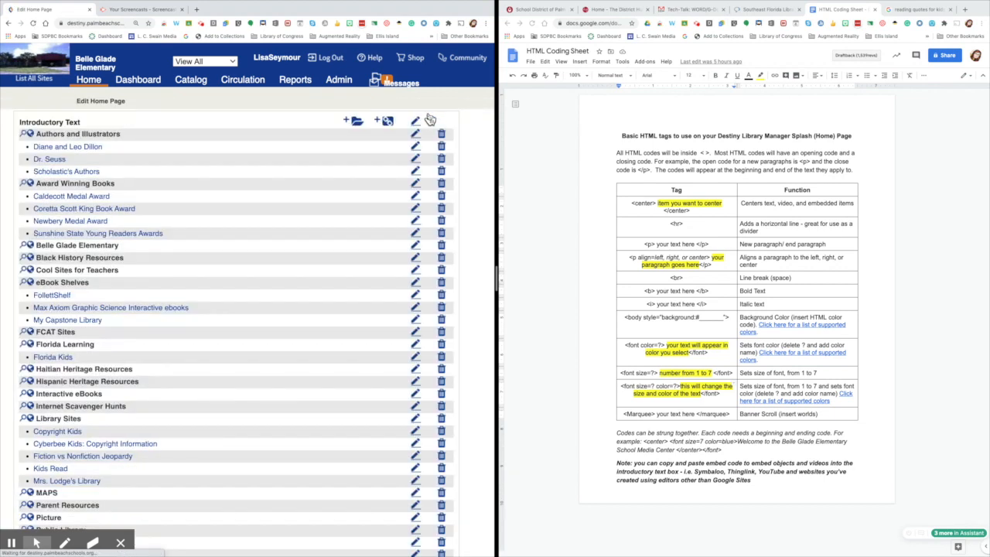
{"action": "left_click", "coordinate": [414, 120]}
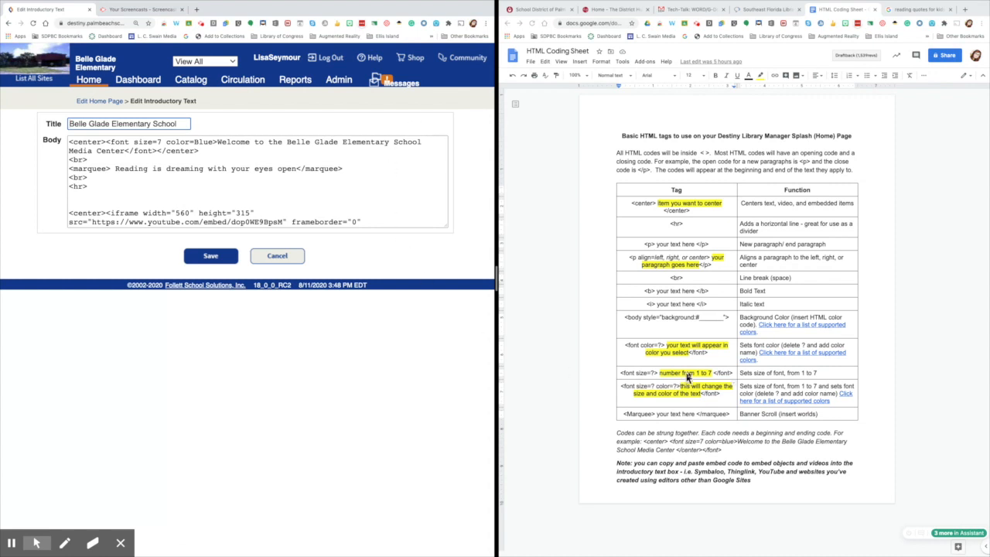
{"action": "mouse_move", "coordinate": [652, 379]}
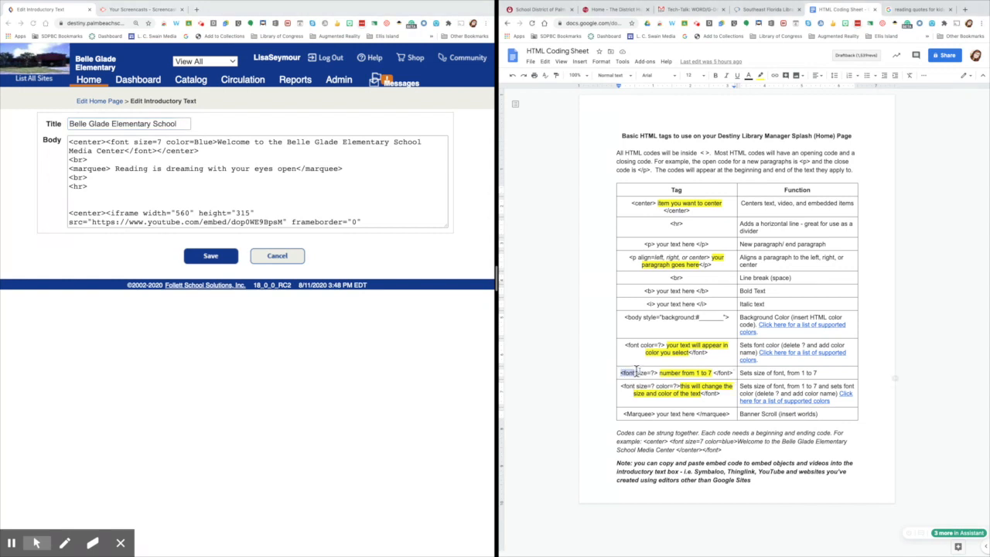
{"action": "right_click", "coordinate": [634, 373]}
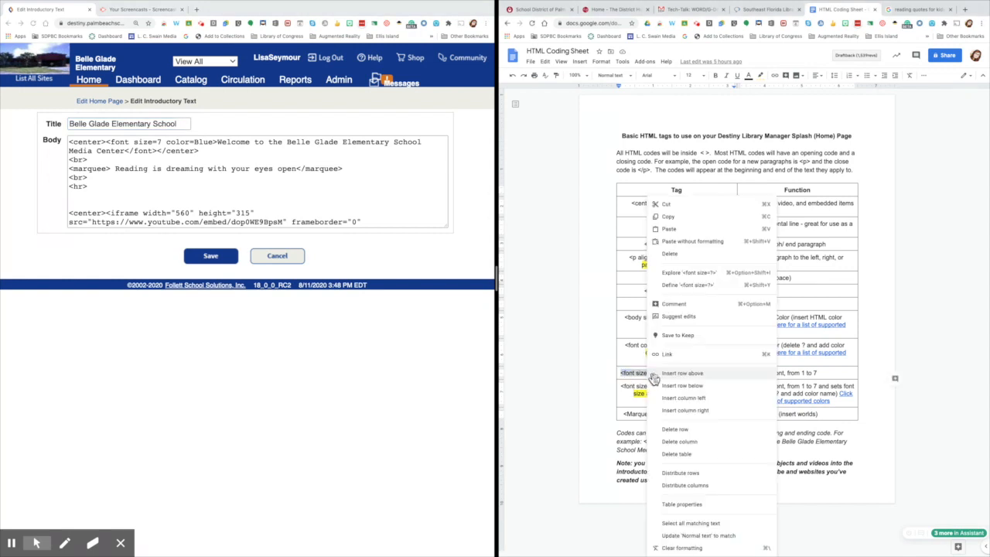
{"action": "left_click", "coordinate": [476, 276]}
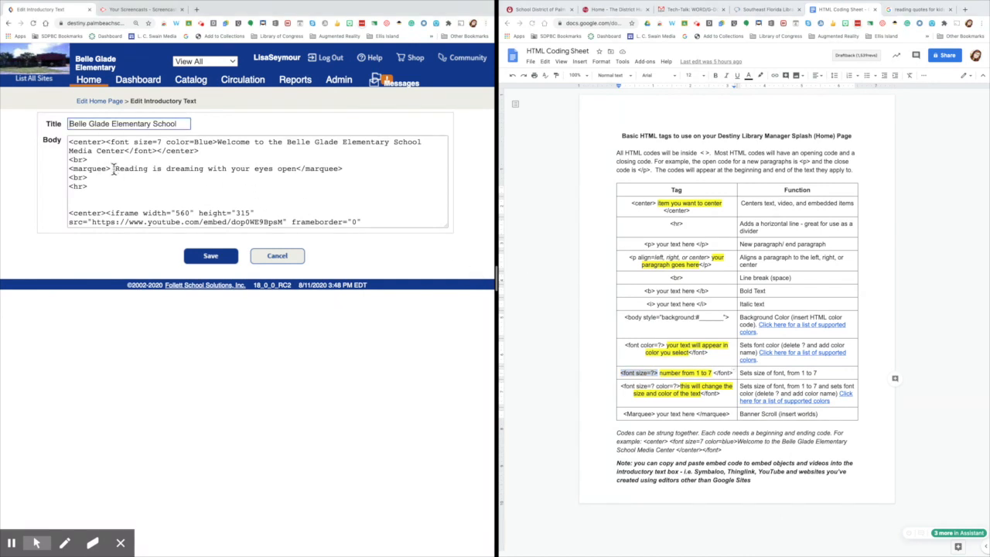
{"action": "type", "text": "<font size=?>"}
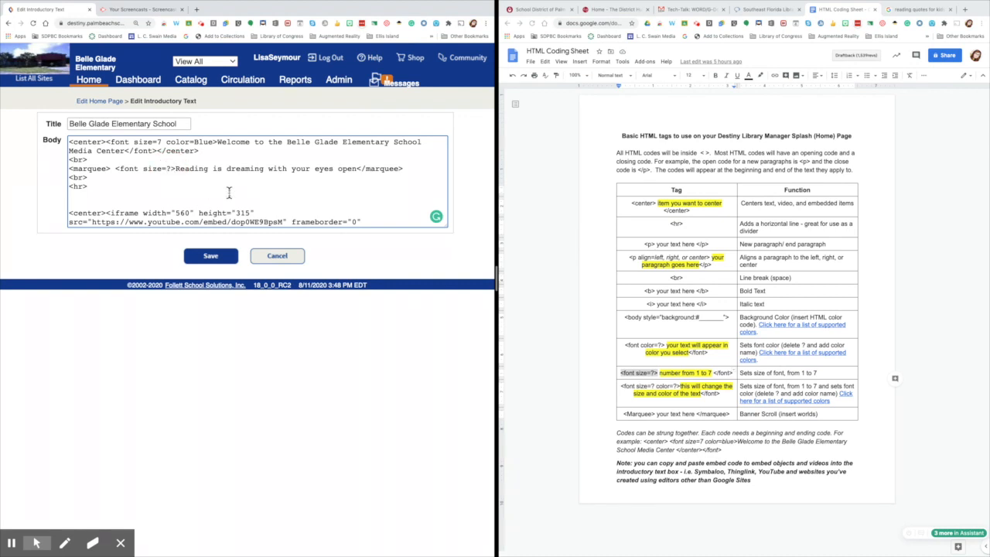
{"action": "type", "text": "5"}
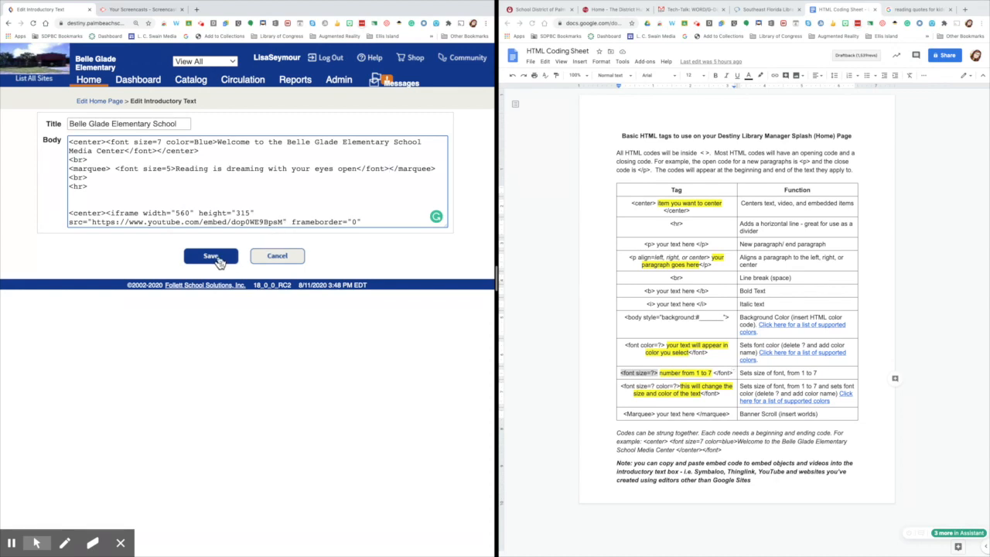
{"action": "left_click", "coordinate": [210, 256]}
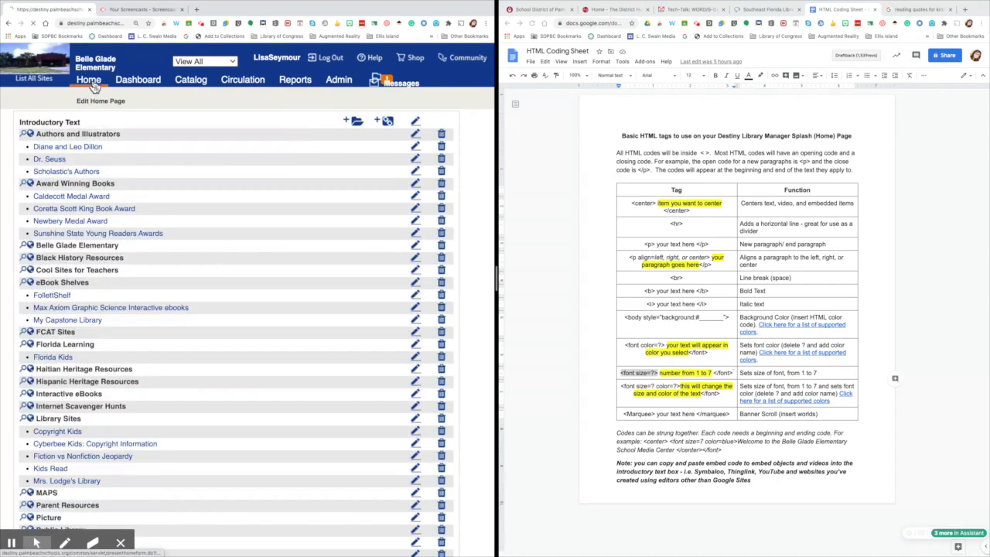
Step: View the Home tab showing the size 5 quote, then return to Edit Page
{"action": "left_click", "coordinate": [95, 79]}
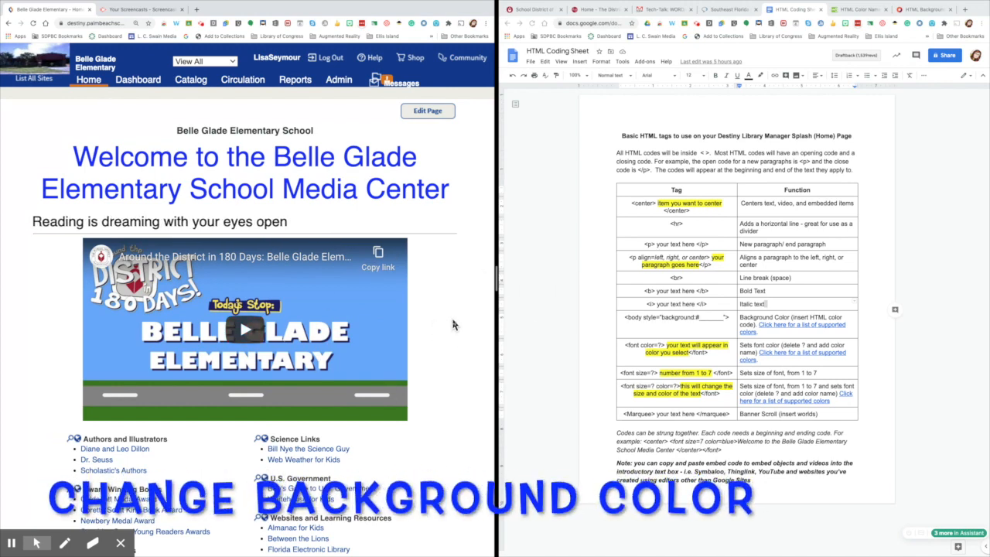
{"action": "left_click", "coordinate": [428, 110]}
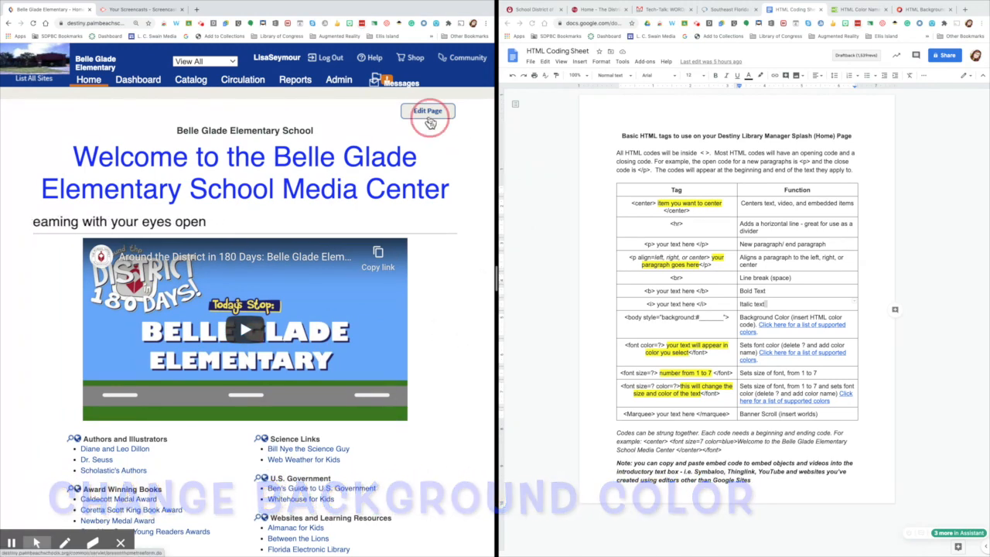
Step: Reopen the introductory text and type <body style="background: as its new first line
{"action": "left_click", "coordinate": [428, 110]}
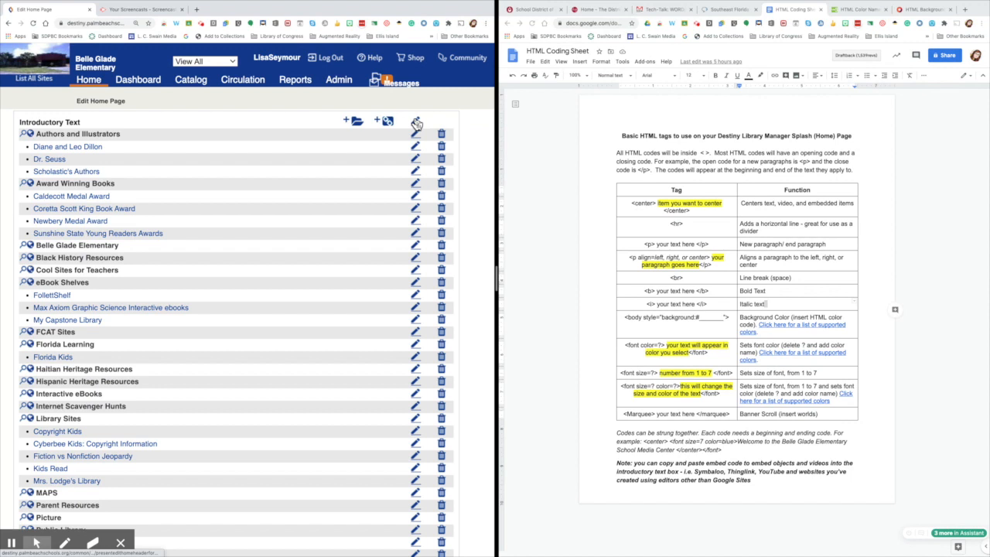
{"action": "left_click", "coordinate": [416, 120]}
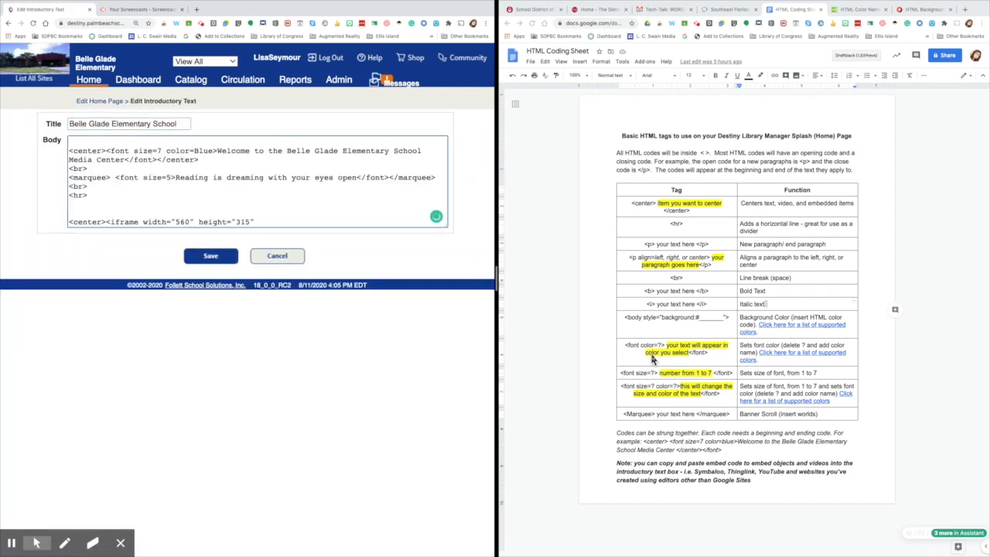
{"action": "mouse_move", "coordinate": [651, 326]}
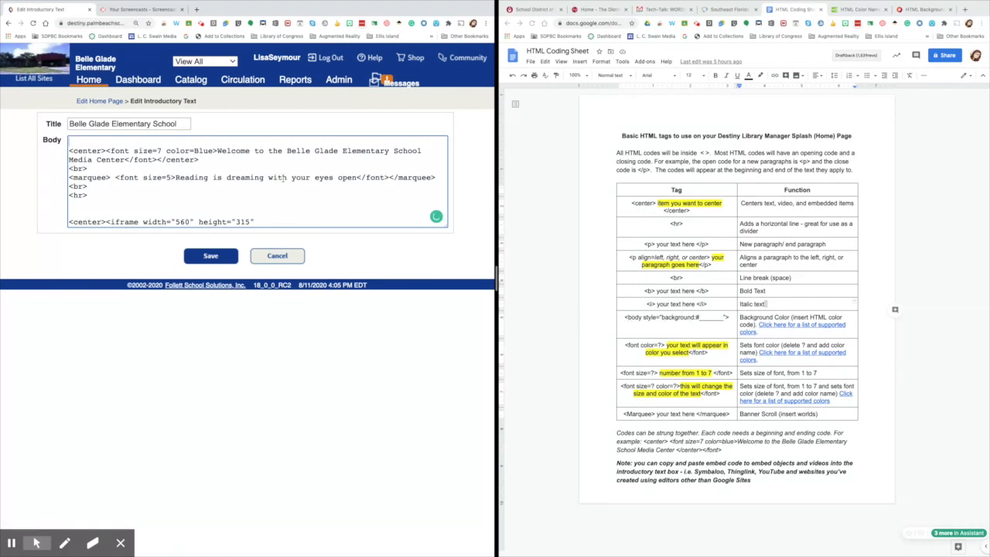
{"action": "type", "text": "<body styl"}
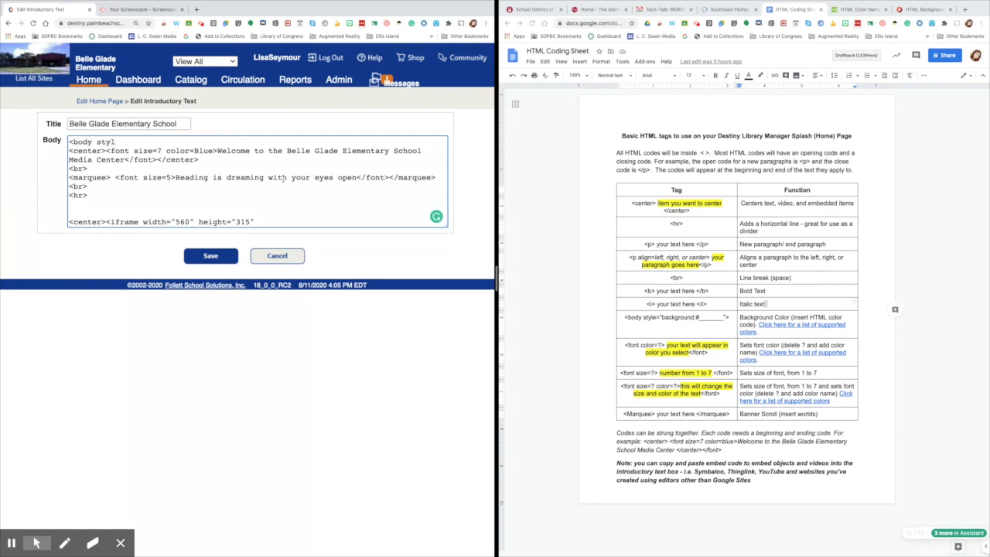
{"action": "type", "text": "e"}
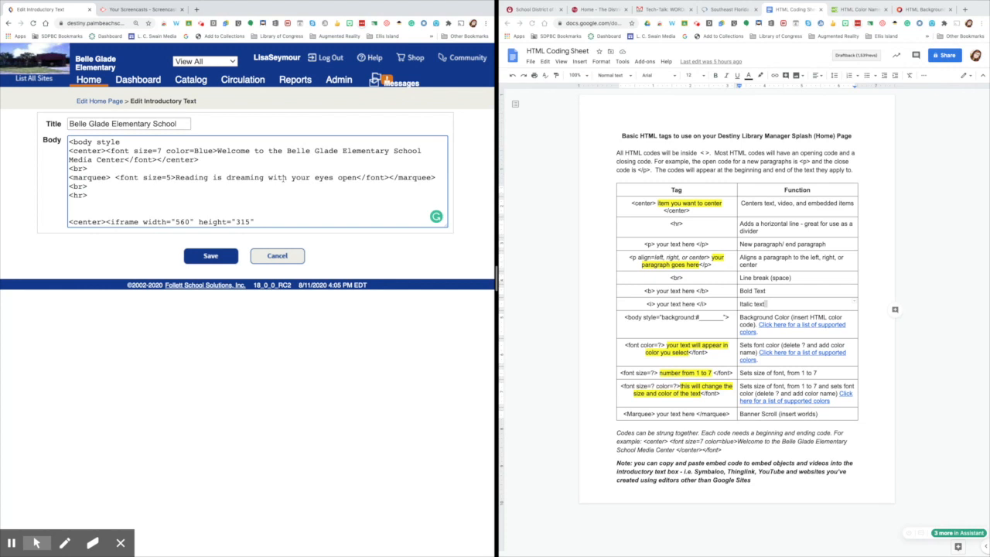
{"action": "type", "text": "=\"back"}
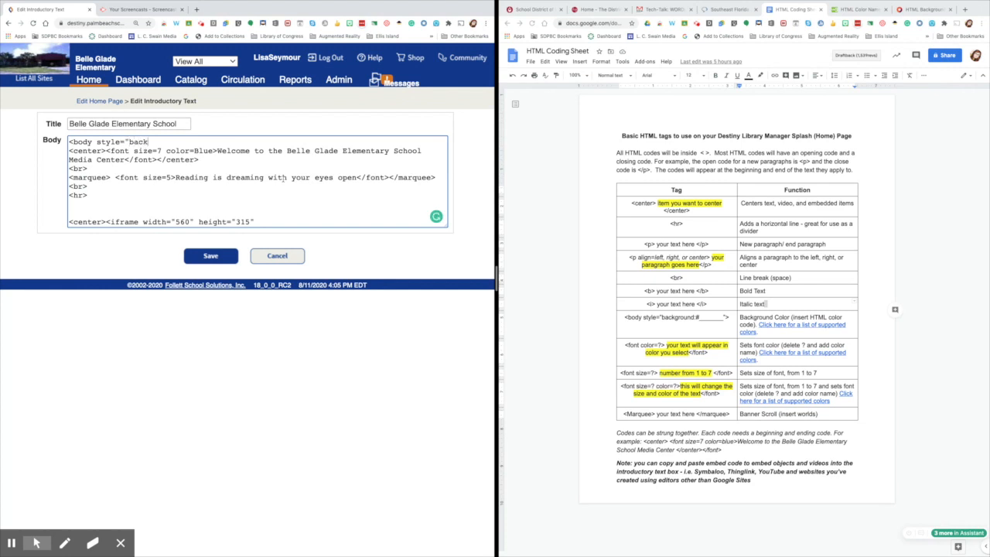
{"action": "type", "text": "ground:#\">"}
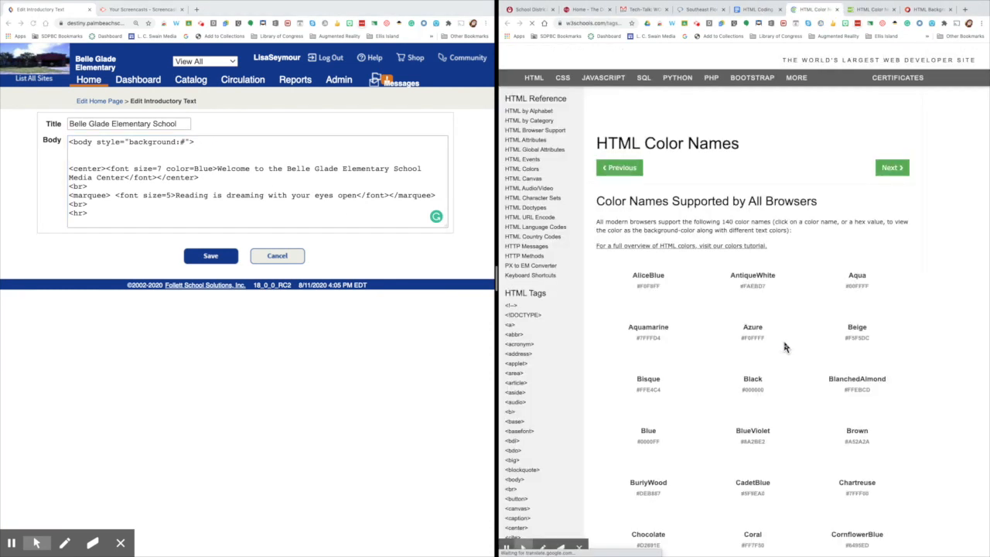
Step: Scroll the HTML Color Names list down to the light shades to find LightBlue #ADD8E6
{"action": "scroll", "scroll_direction": "down", "scroll_amount": 3}
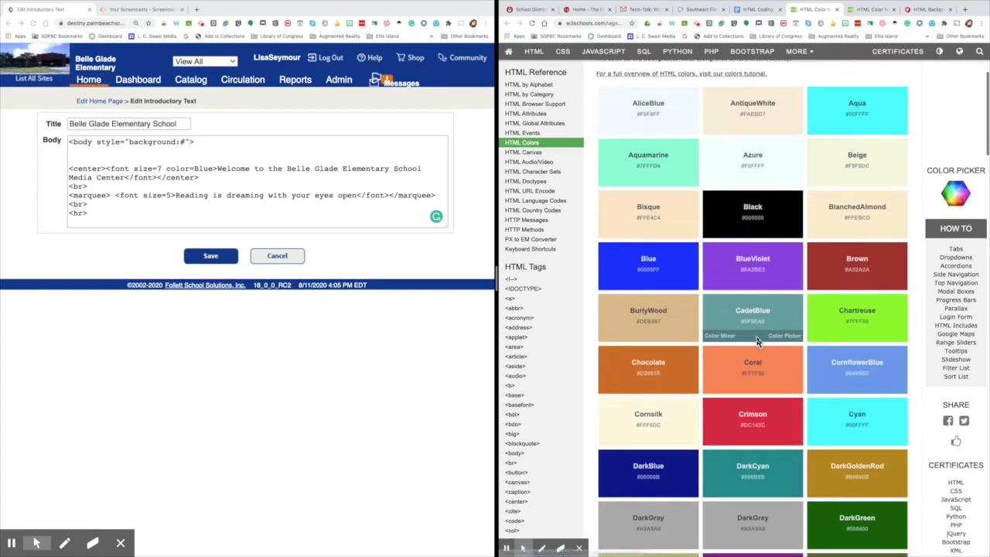
{"action": "scroll", "scroll_direction": "down", "scroll_amount": 3}
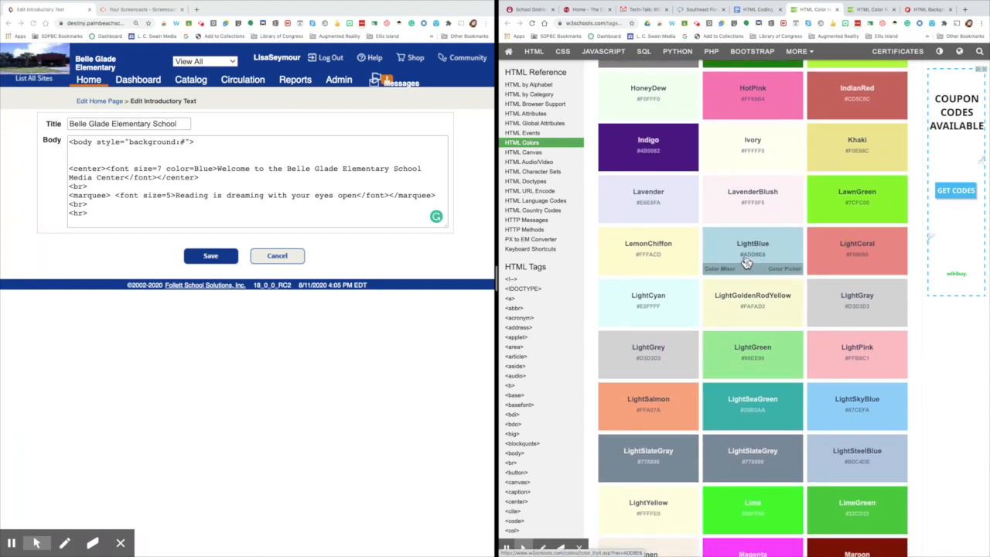
{"action": "mouse_move", "coordinate": [763, 263]}
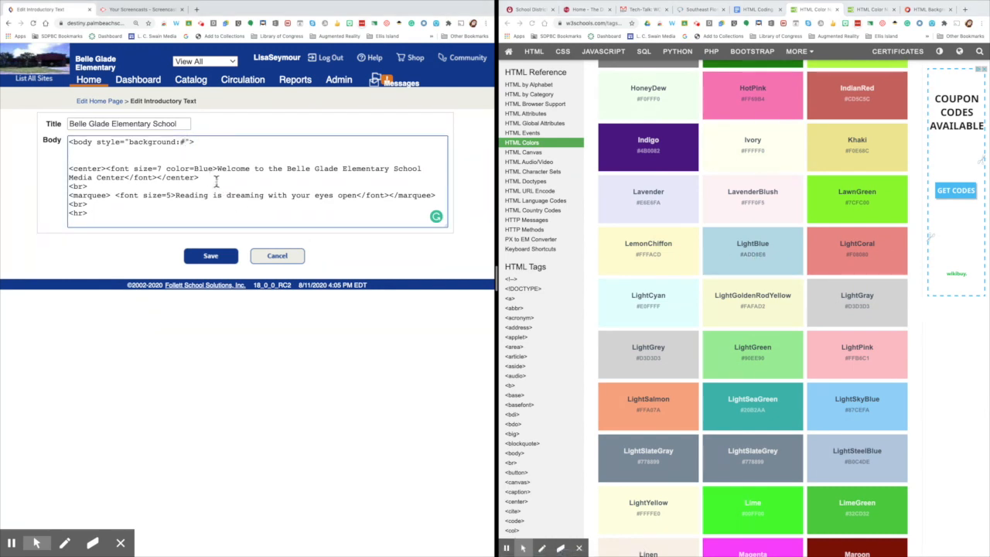
Step: Set the body background to #add8e6, save, and view the light blue Home page
{"action": "type", "text": "add"}
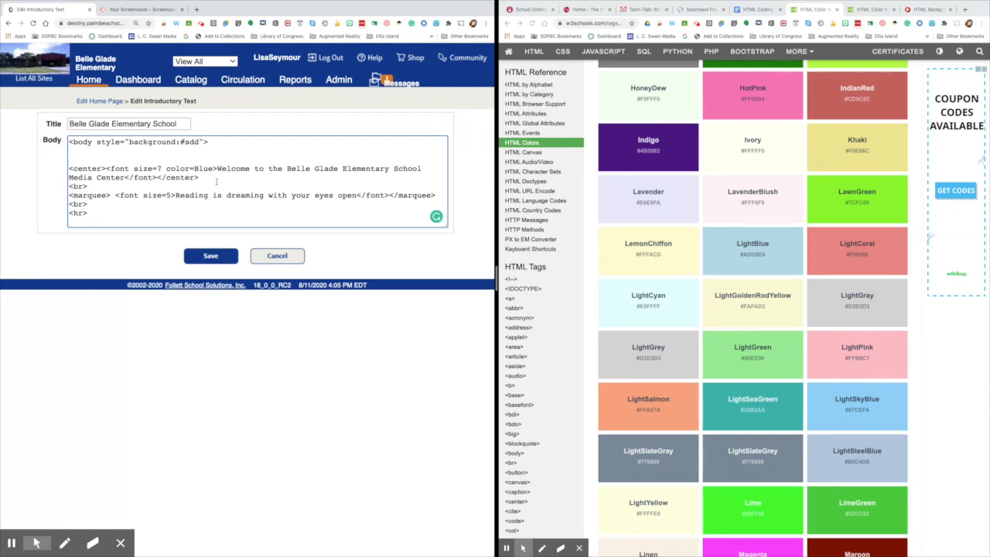
{"action": "type", "text": "8e6"}
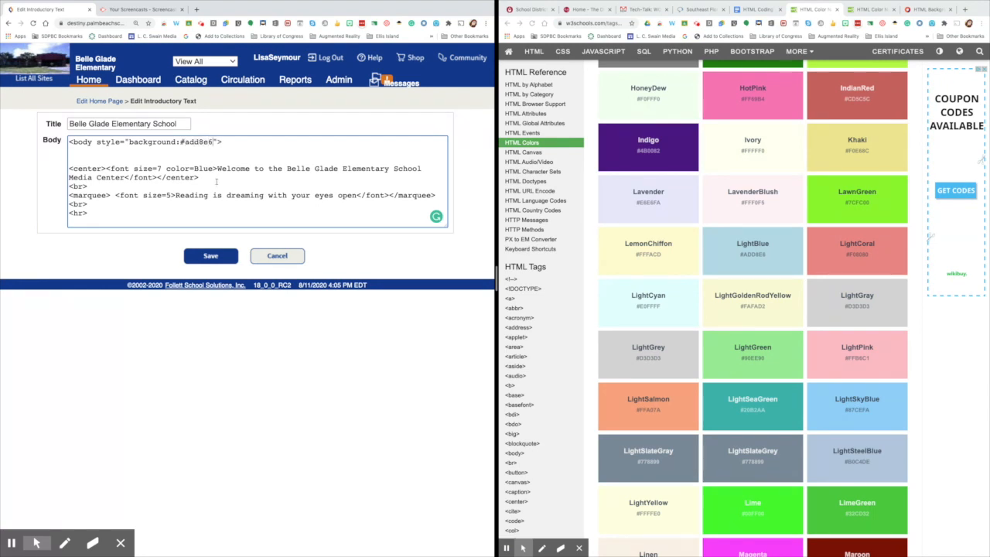
{"action": "left_click", "coordinate": [211, 256]}
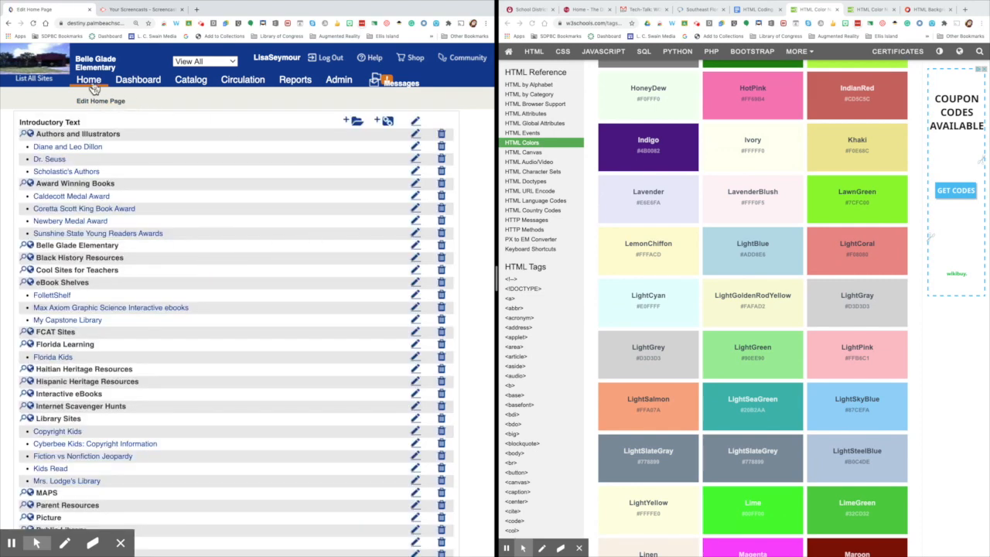
{"action": "left_click", "coordinate": [95, 79]}
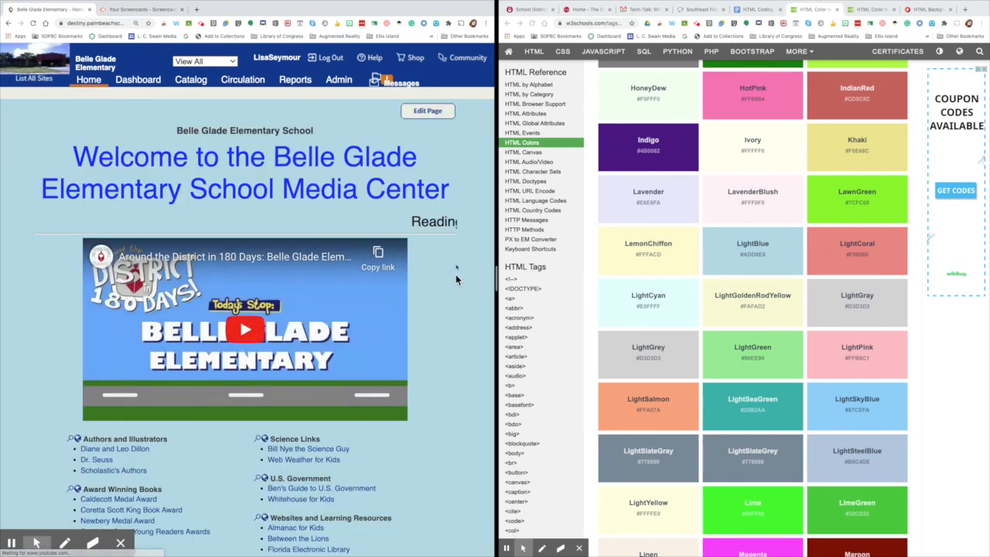